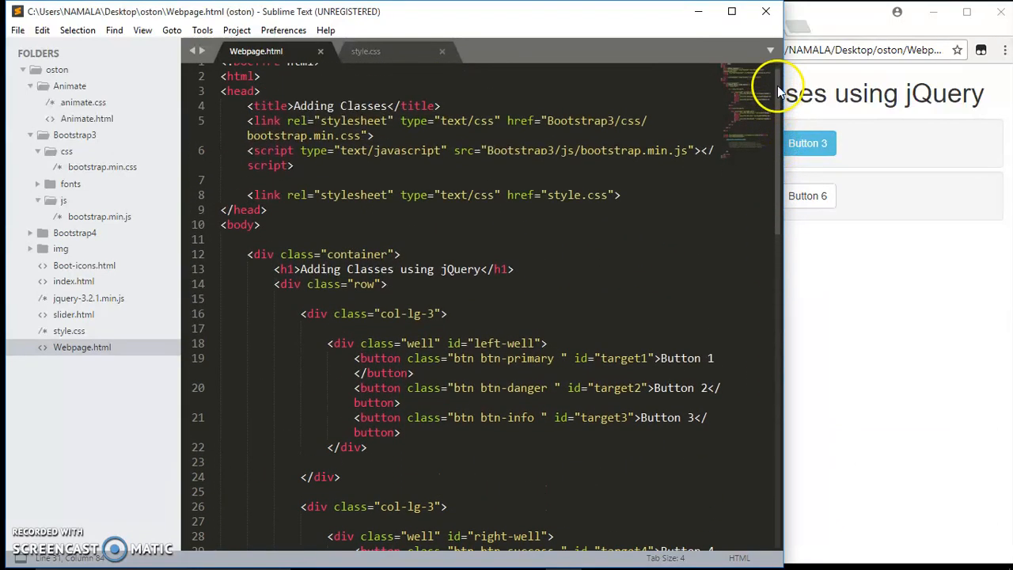
{"action": "mouse_move", "coordinate": [779, 110]}
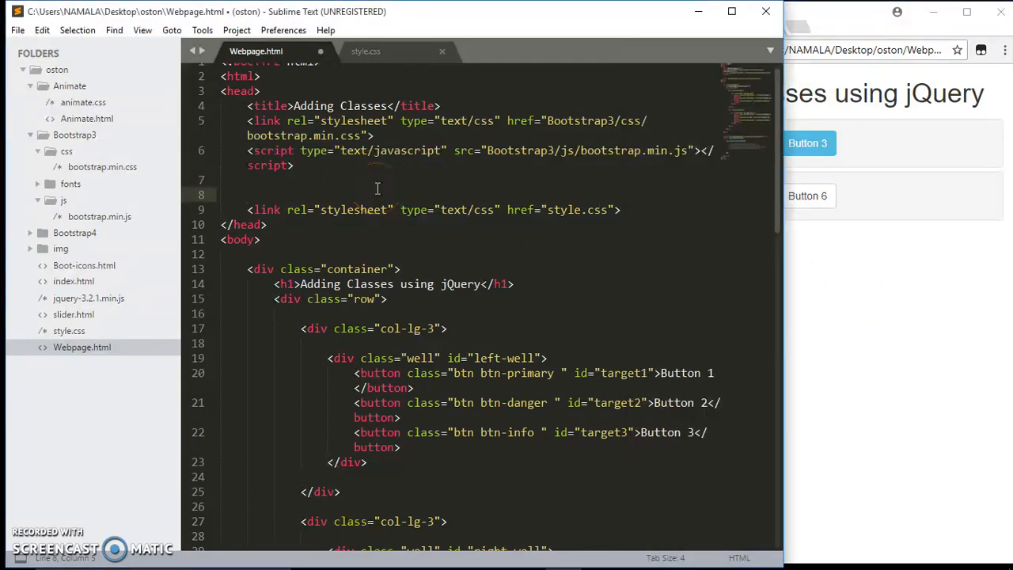
Add a stylesheet link with href "Animate/animate.css" above the style.css link in the head
{"action": "type", "text": "<link rel=\"stylesheet\" type=\"text/css\" href=\"\">"}
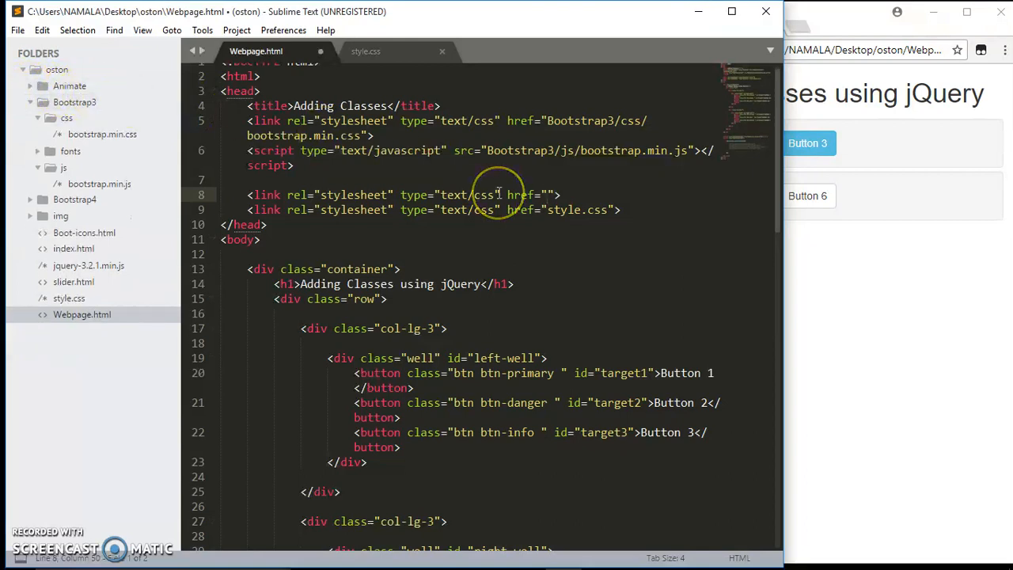
{"action": "type", "text": "Animate"}
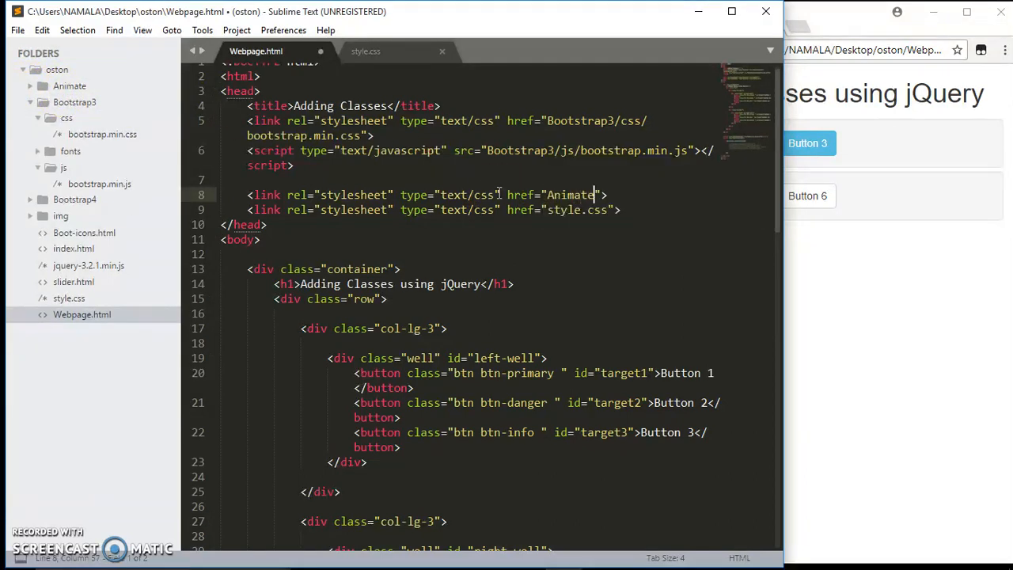
{"action": "type", "text": "/"}
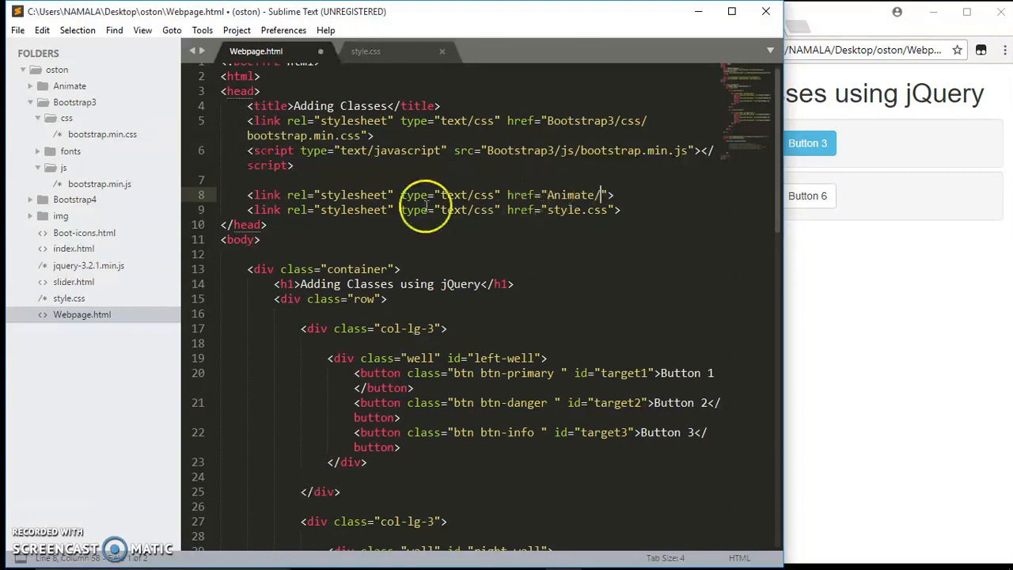
{"action": "left_click", "coordinate": [72, 85]}
{"action": "type", "text": "a"}
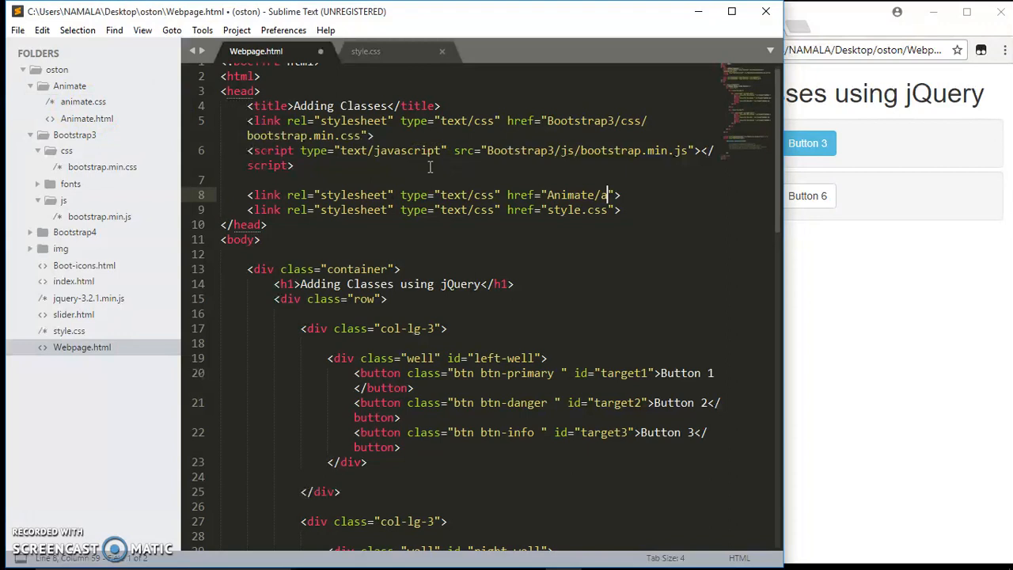
{"action": "type", "text": "nimate"}
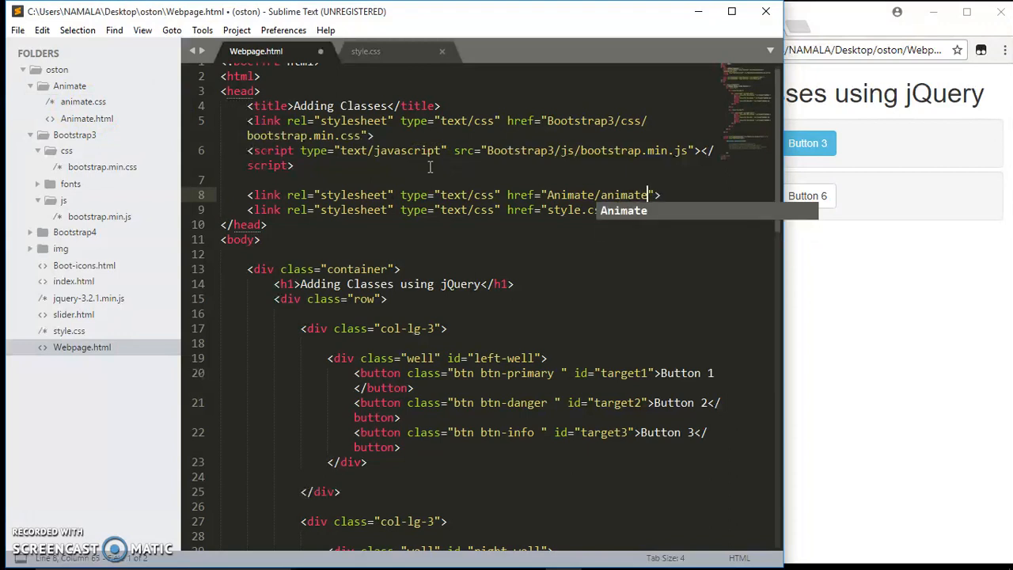
{"action": "type", "text": ".css"}
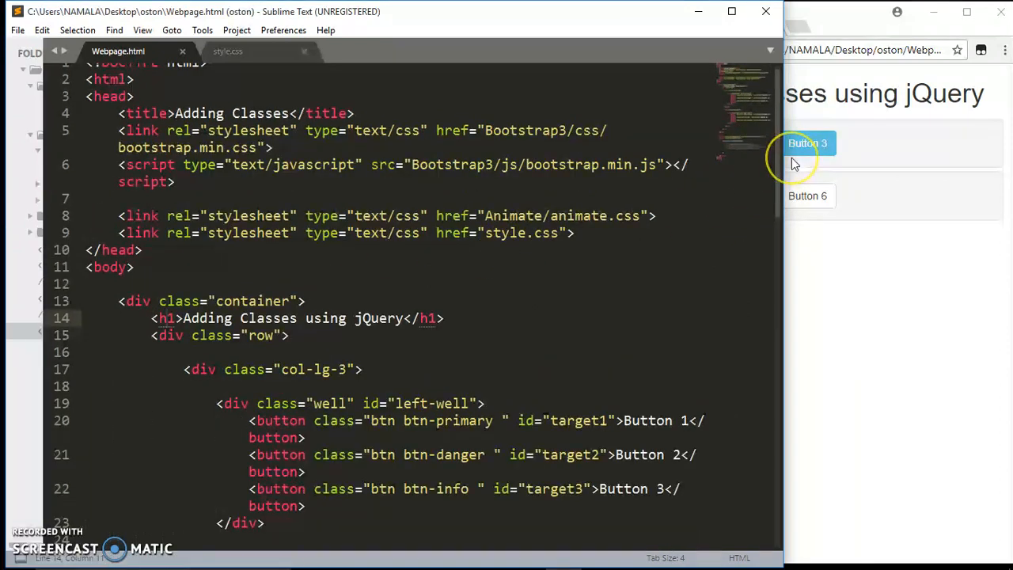
Add the class "target" to the buttons' class attributes, working down from Button 2
{"action": "scroll", "scroll_direction": "down", "scroll_amount": 3}
{"action": "type", "text": "target"}
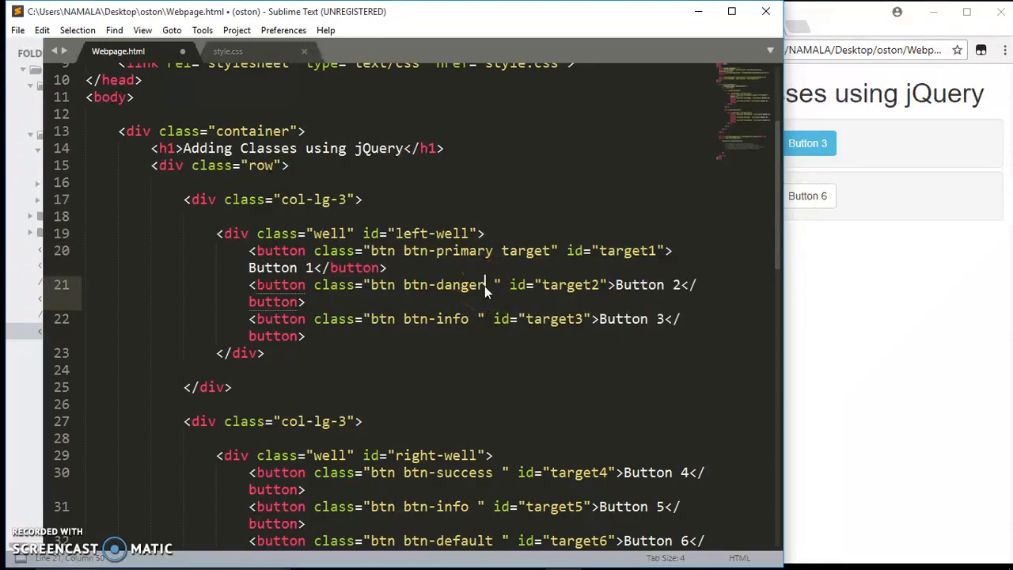
{"action": "double_click", "coordinate": [525, 251]}
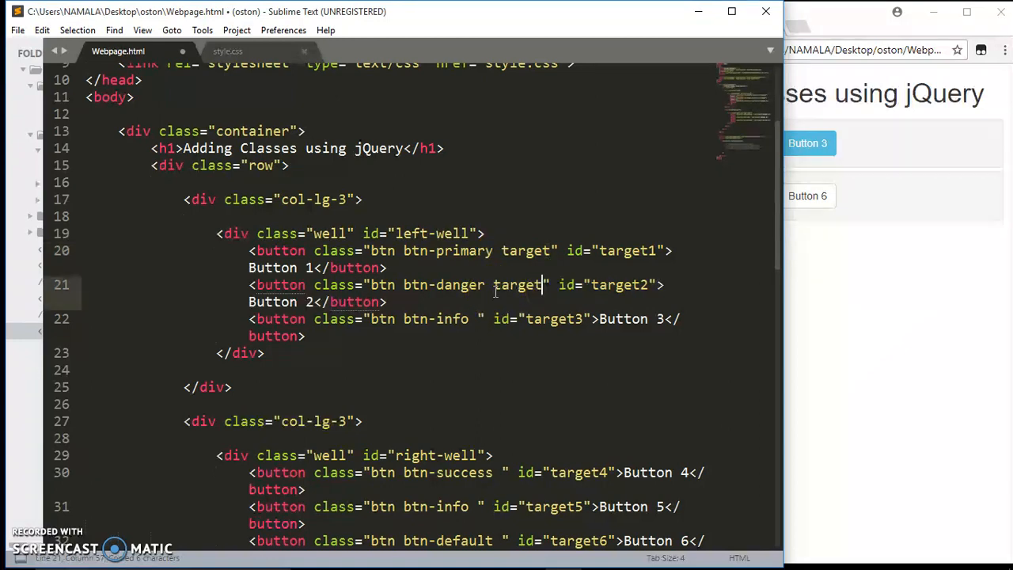
{"action": "type", "text": "target"}
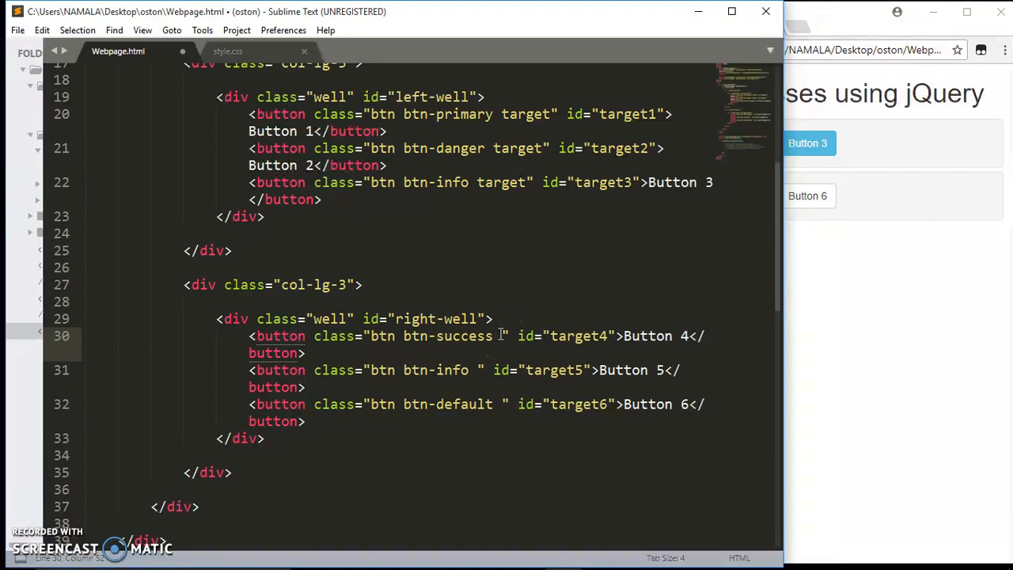
{"action": "type", "text": "target"}
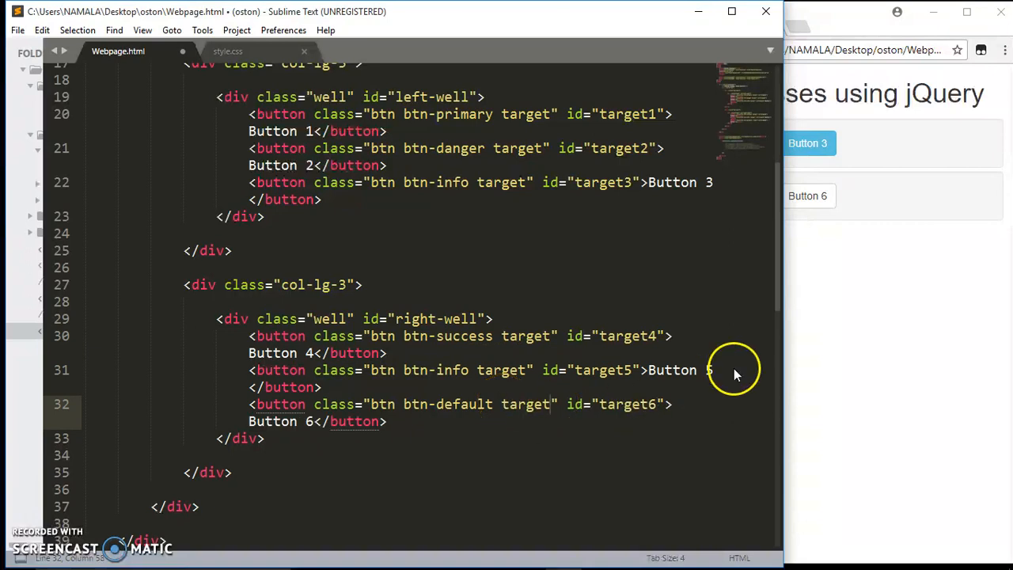
{"action": "scroll", "scroll_direction": "down", "scroll_amount": 3}
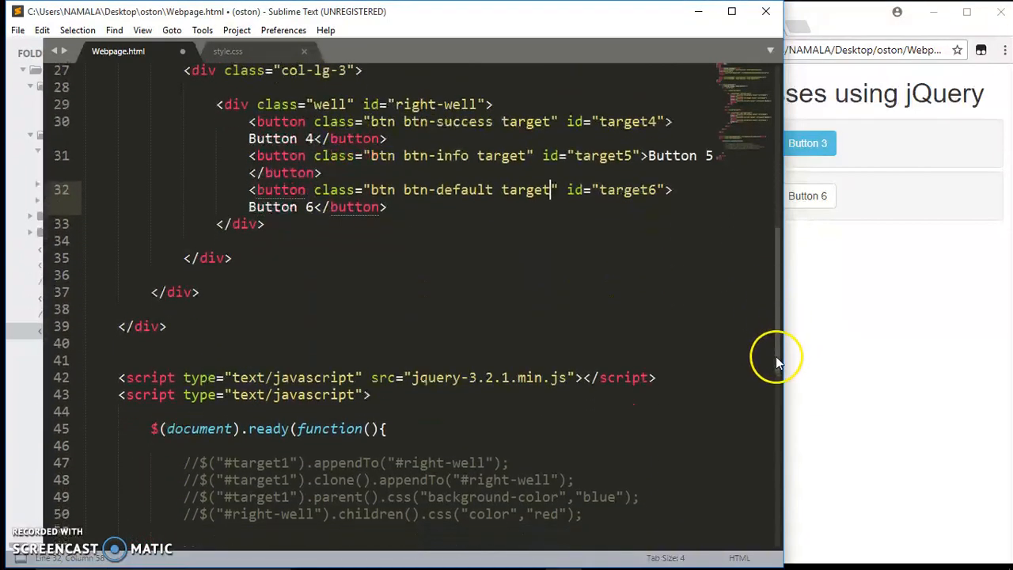
{"action": "scroll", "scroll_direction": "down", "scroll_amount": 3}
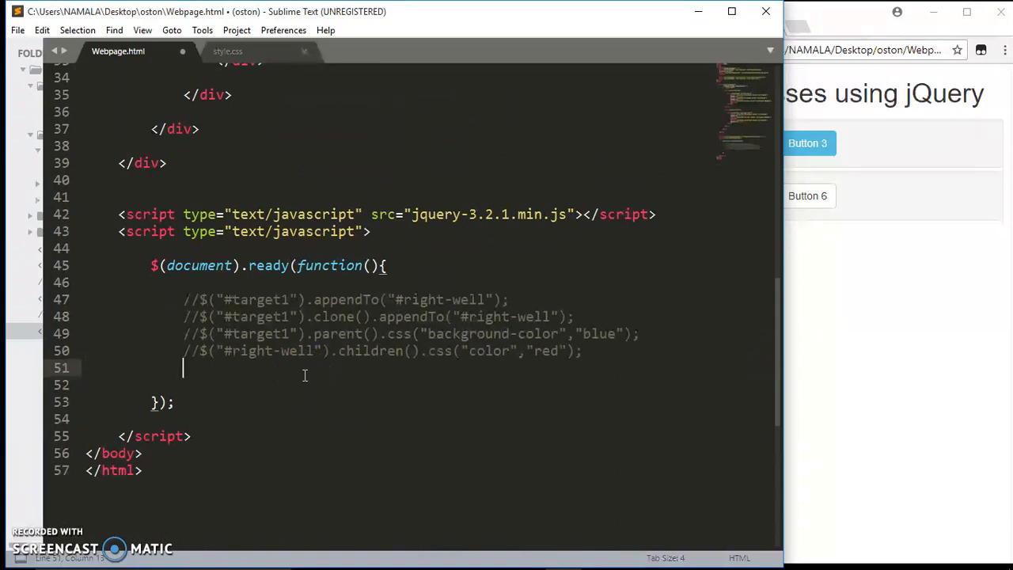
Write $(".target").addClass() inside the document ready function
{"action": "type", "text": "$"}
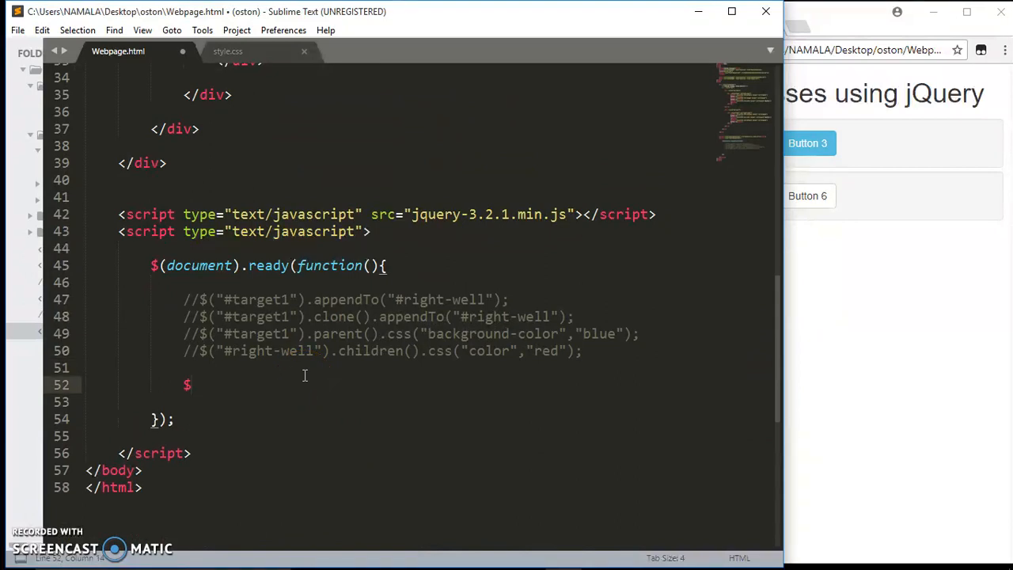
{"action": "type", "text": "(\"\")"}
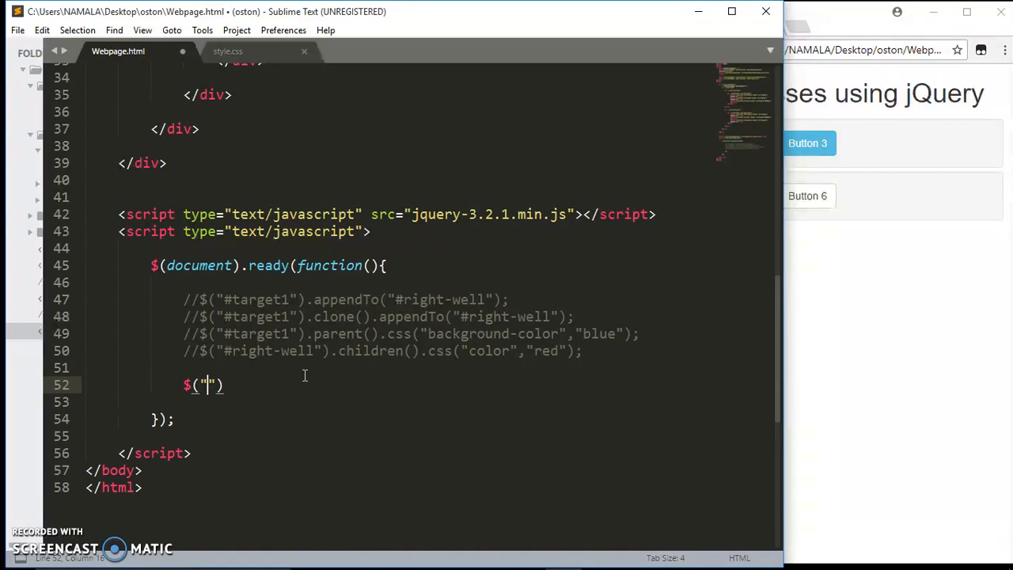
{"action": "type", "text": "."}
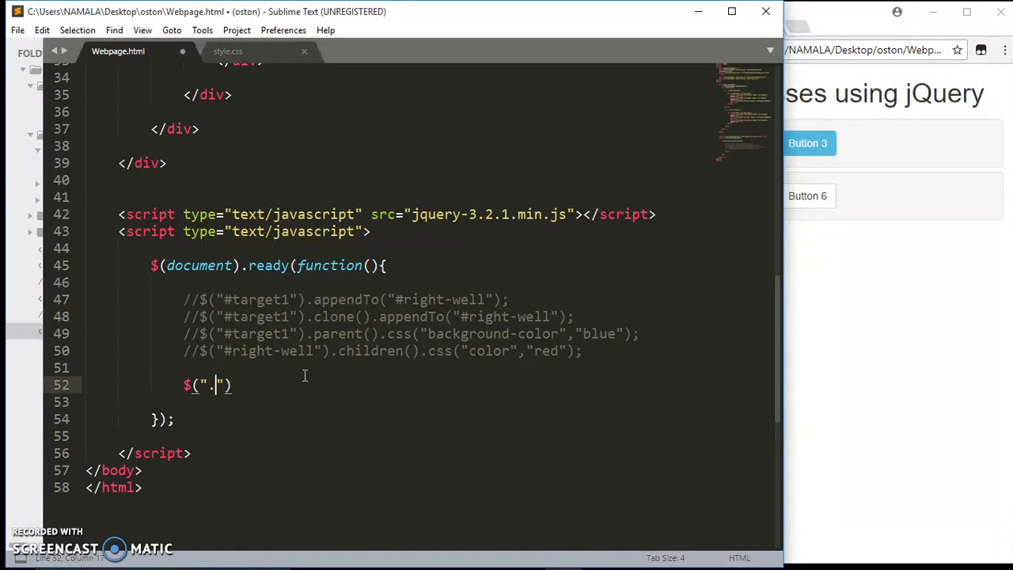
{"action": "type", "text": ".targt"}
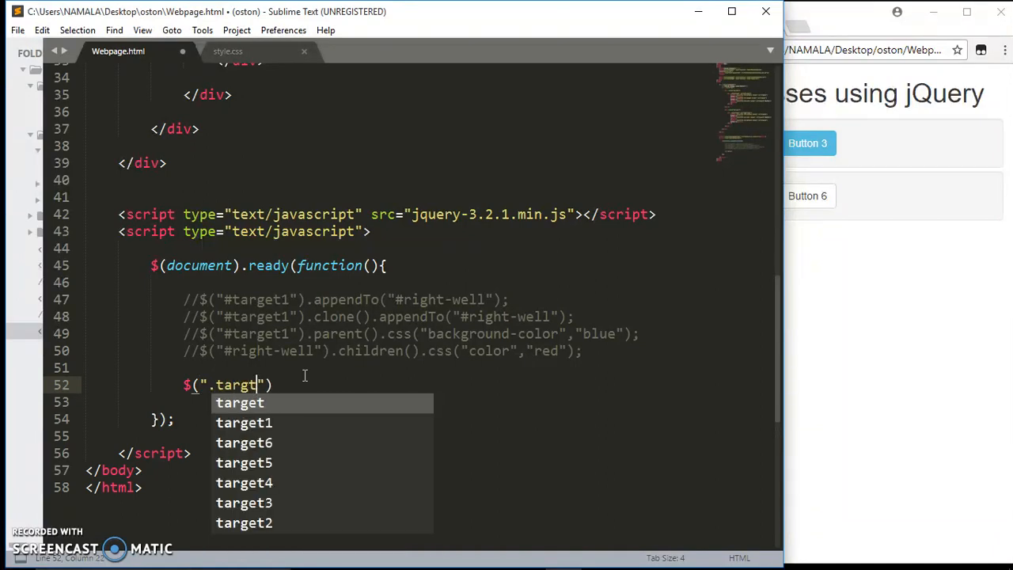
{"action": "type", "text": "e"}
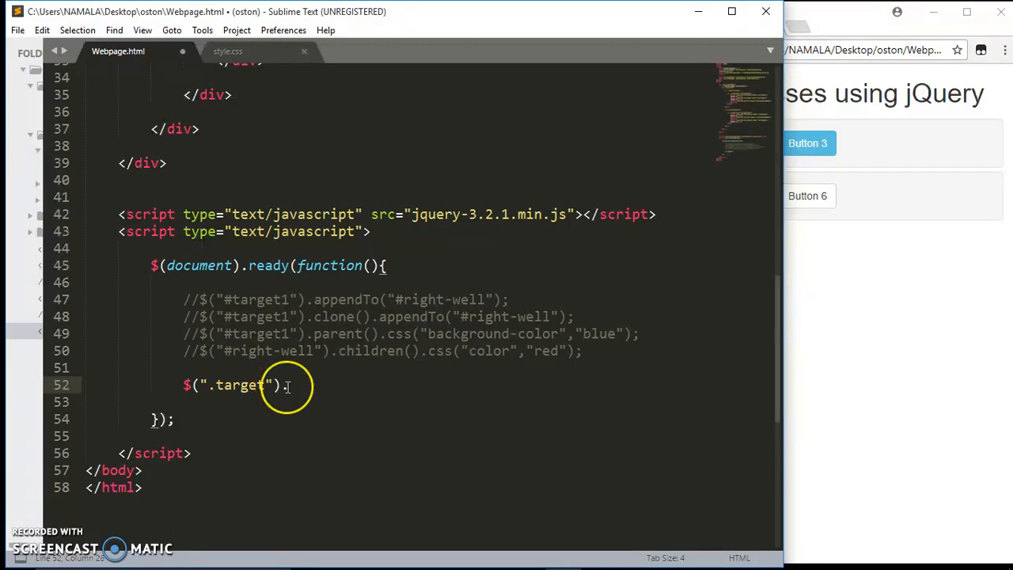
{"action": "type", "text": ".addcla"}
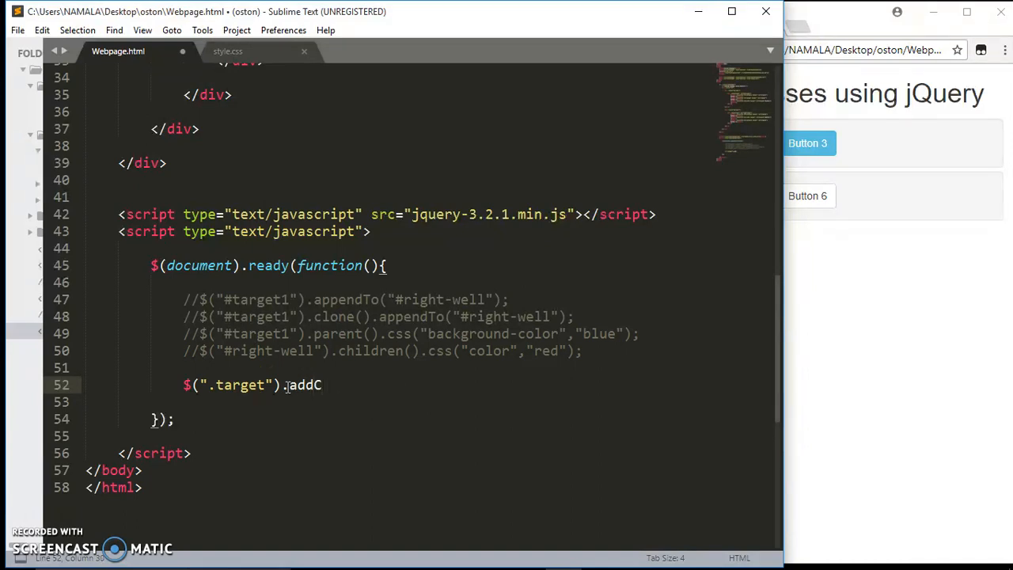
{"action": "type", "text": "lass()"}
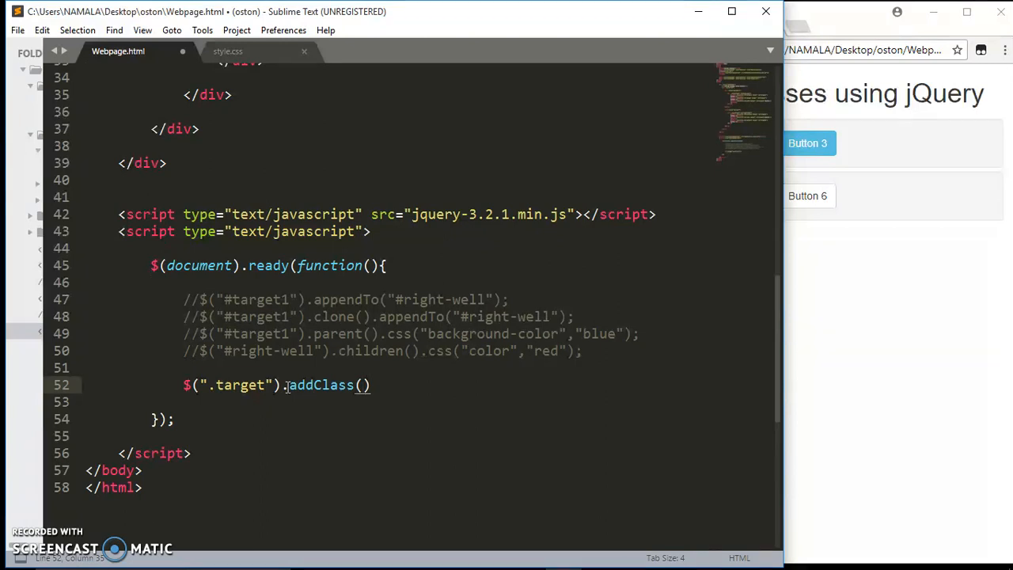
Fill the addClass argument with "animated shake"
{"action": "left_click", "coordinate": [367, 385]}
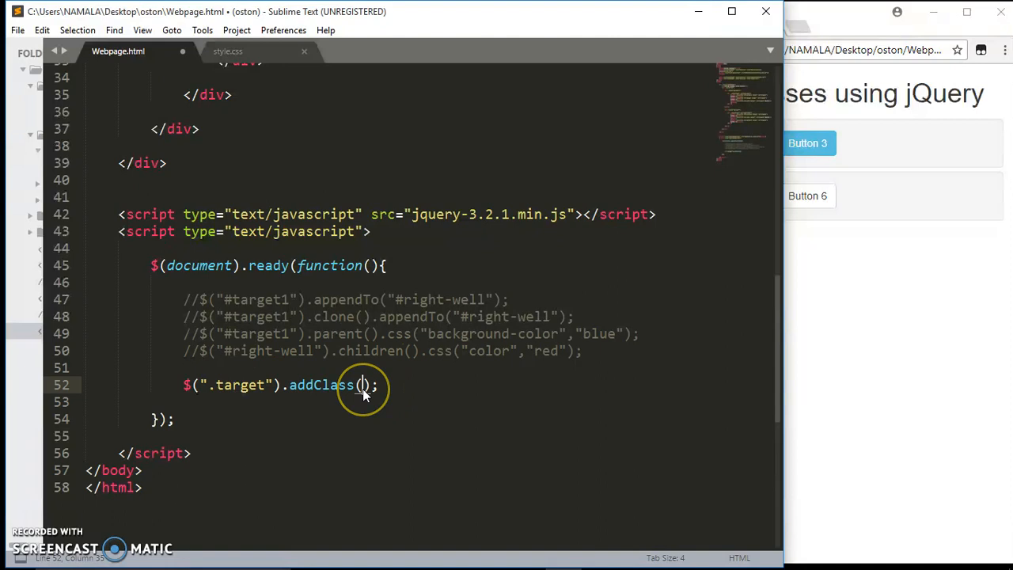
{"action": "type", "text": "a\""}
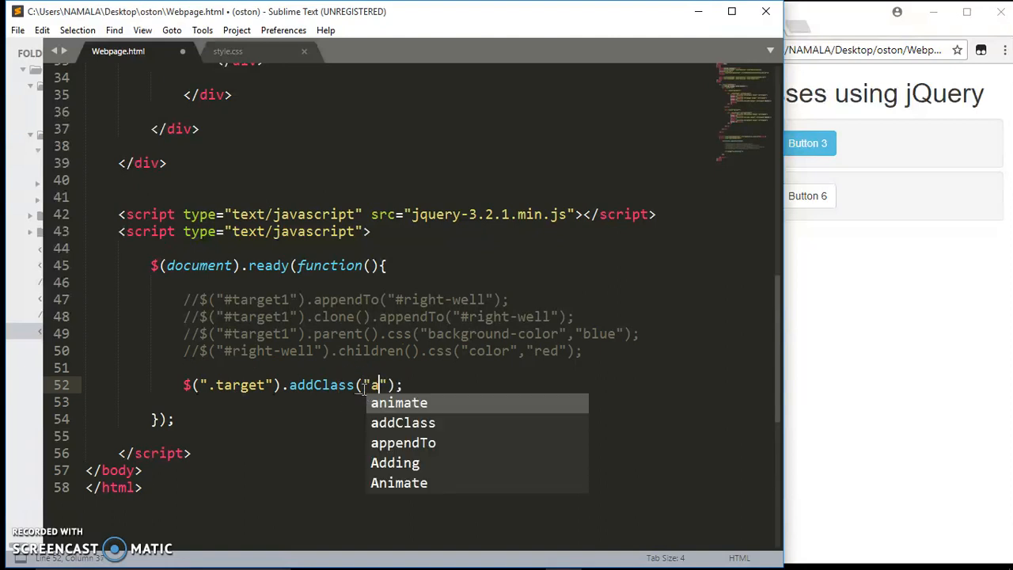
{"action": "type", "text": "nimate"}
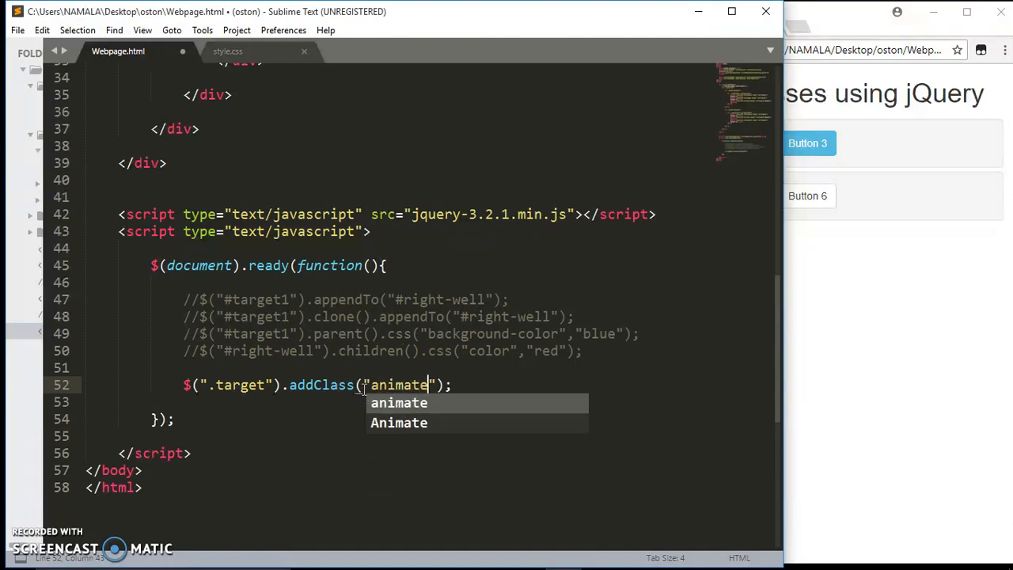
{"action": "type", "text": "d"}
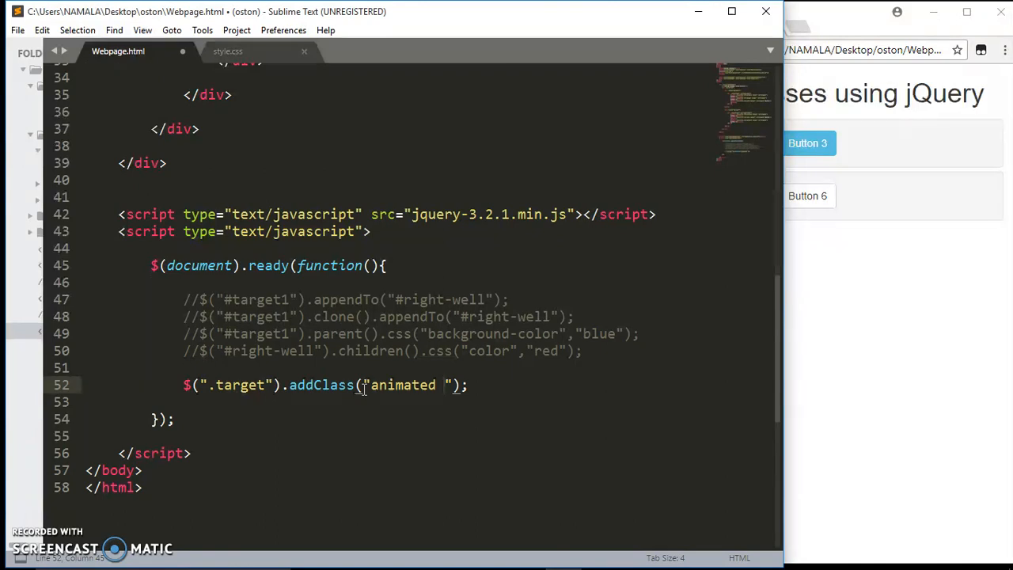
{"action": "type", "text": "shake"}
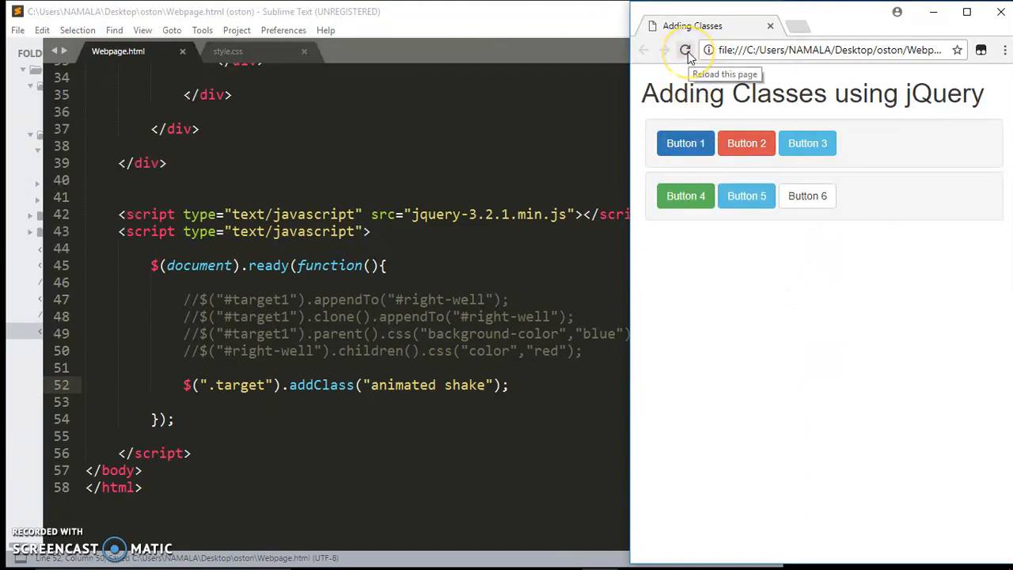
Reload the Adding Classes page in Chrome to watch all buttons shake
{"action": "left_click", "coordinate": [685, 49]}
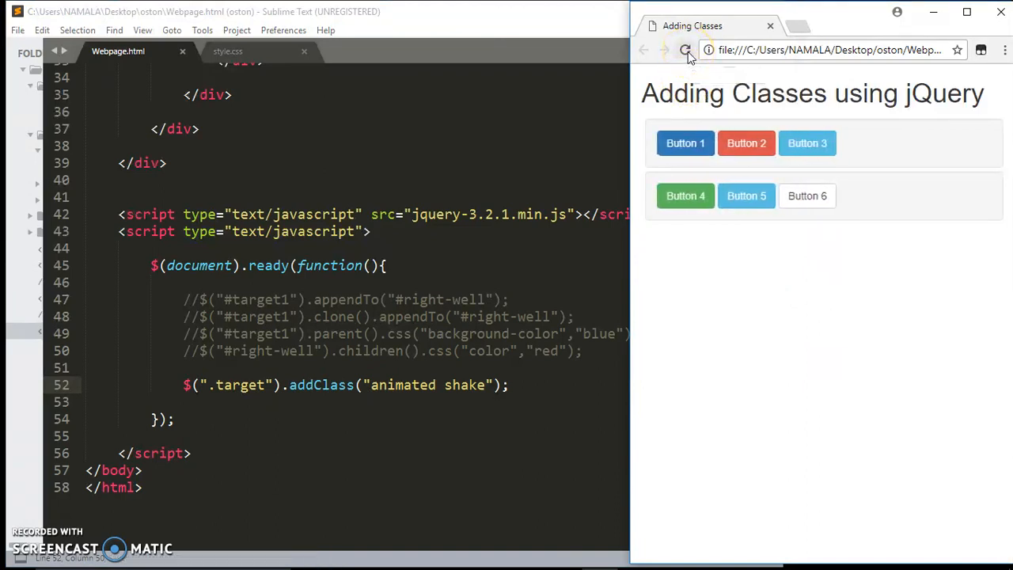
{"action": "left_click", "coordinate": [686, 49]}
{"action": "type", "text": ":e"}
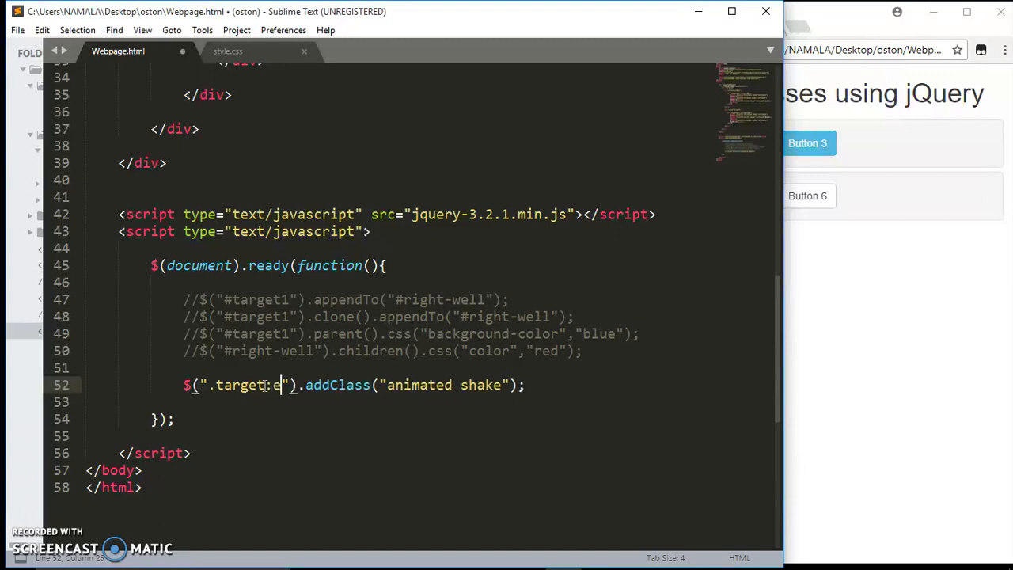
Restrict the selector to ".target:even" and switch to the browser to test it
{"action": "type", "text": "ven"}
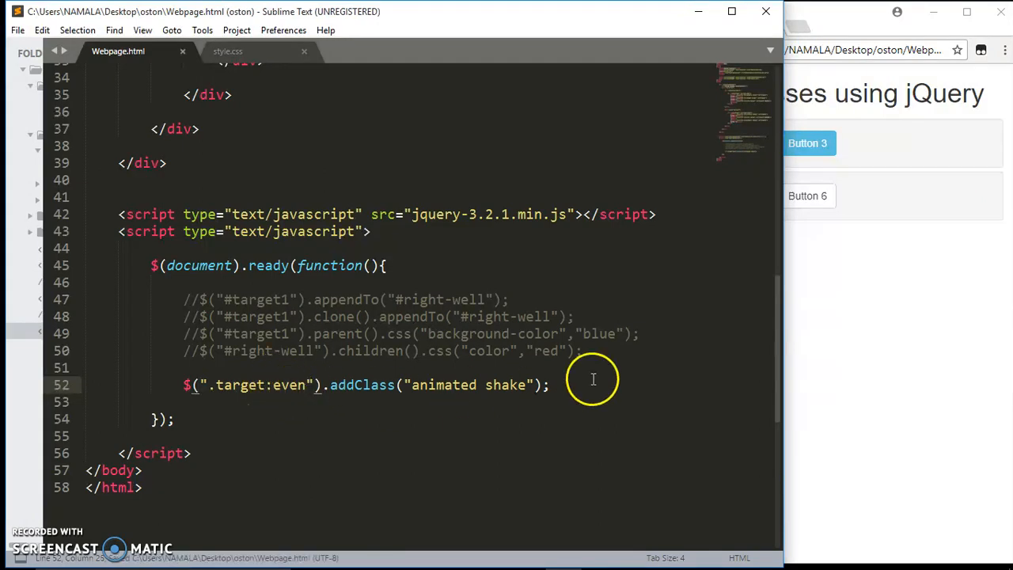
{"action": "left_click", "coordinate": [684, 49]}
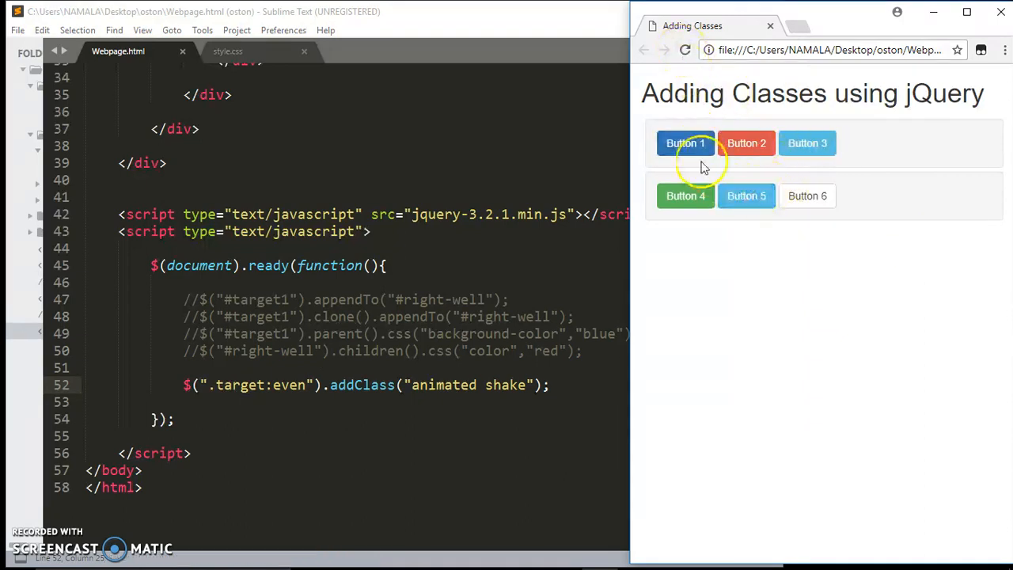
Reload the page in Chrome to preview the shake, then return to the editor
{"action": "left_click", "coordinate": [684, 49]}
{"action": "type", "text": "odd"}
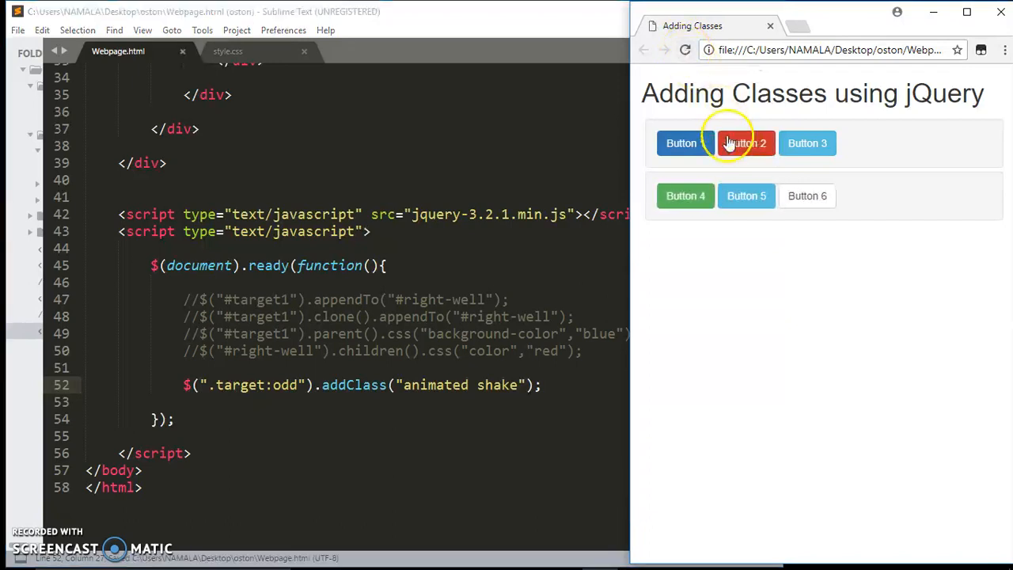
{"action": "left_click", "coordinate": [683, 49]}
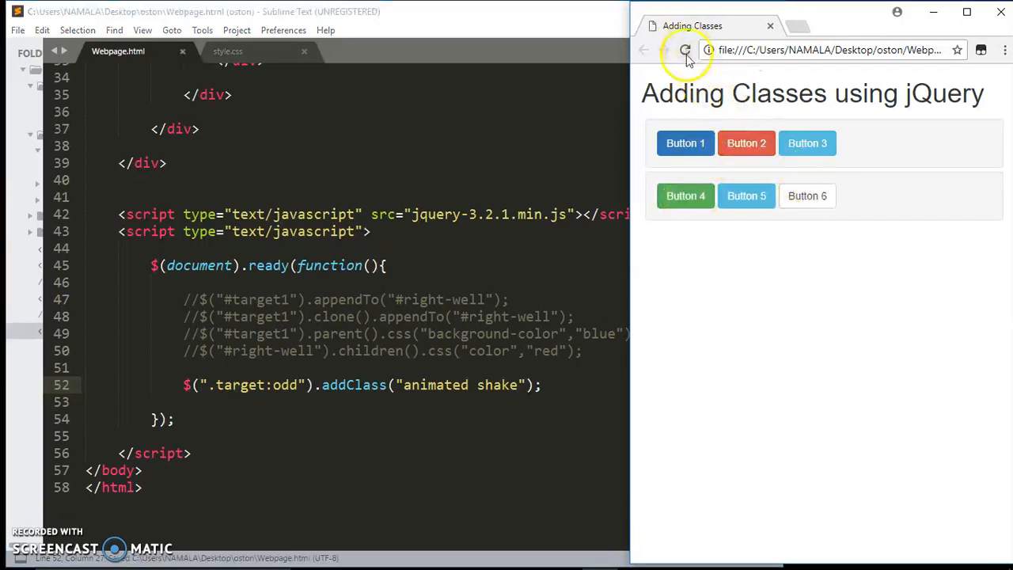
{"action": "left_click", "coordinate": [684, 49]}
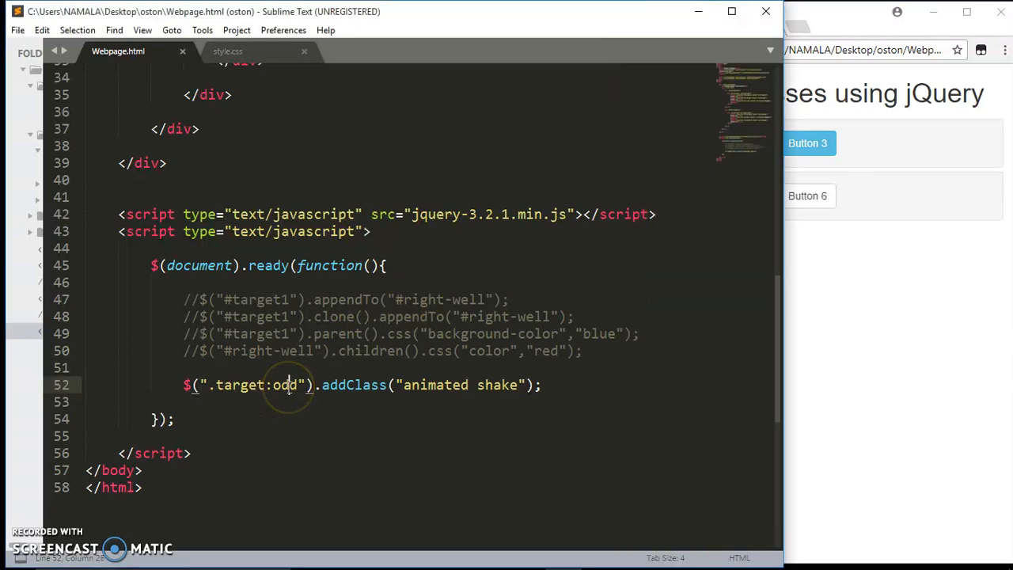
Try the selector ".target:nth-child(2)" and check it in the browser
{"action": "type", "text": "nth"}
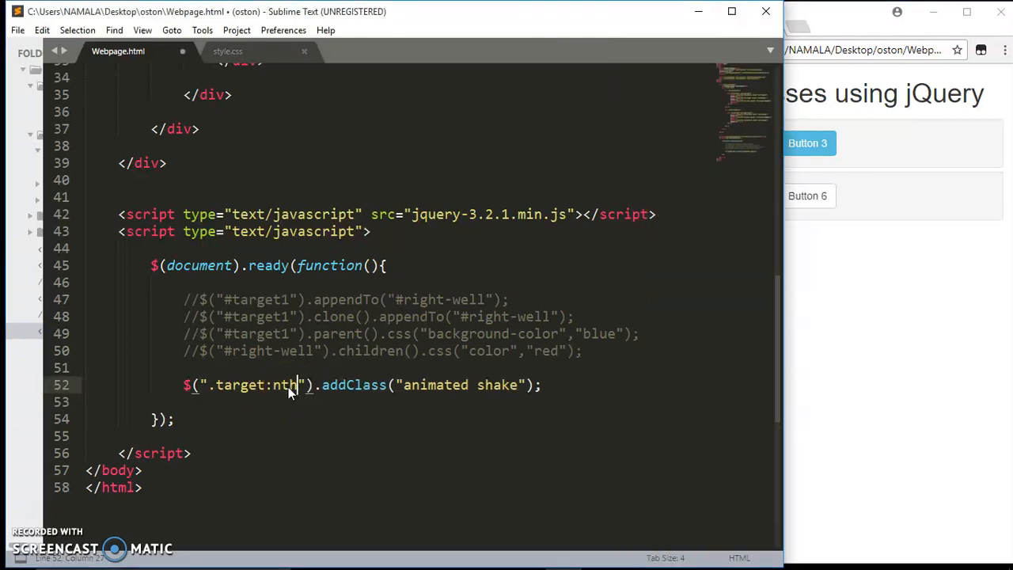
{"action": "type", "text": "-child(3"}
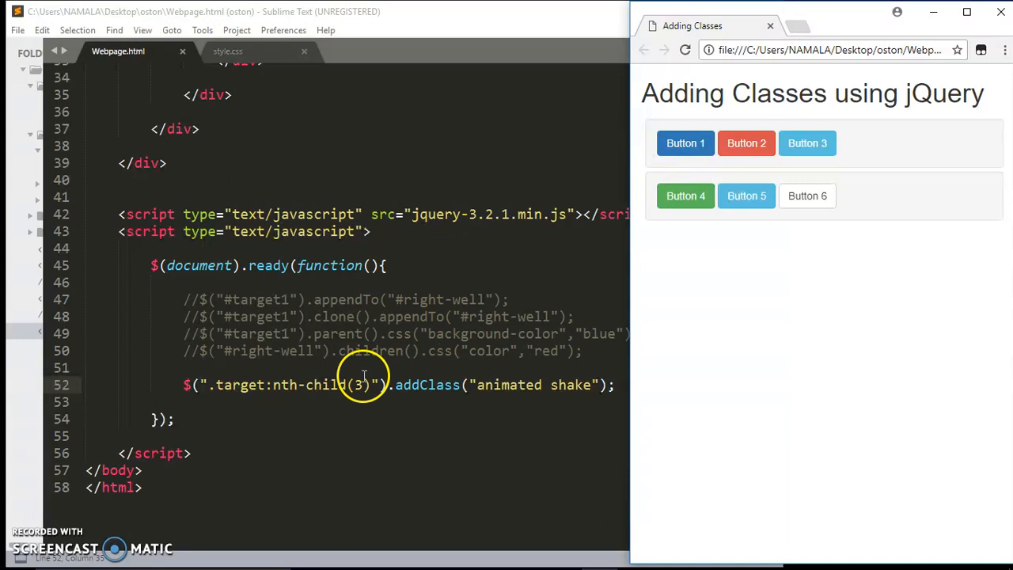
{"action": "type", "text": "2"}
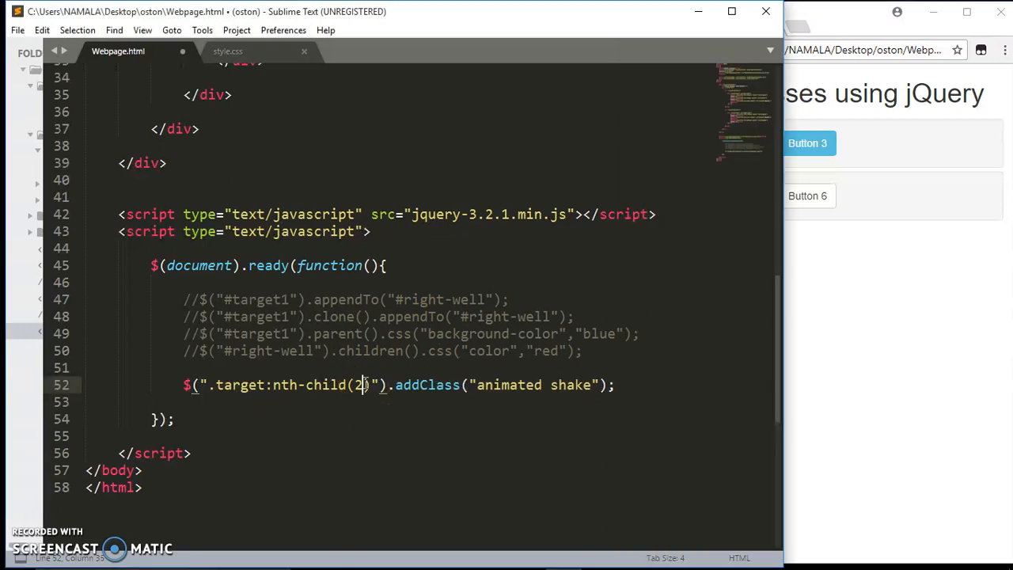
{"action": "left_click", "coordinate": [684, 49]}
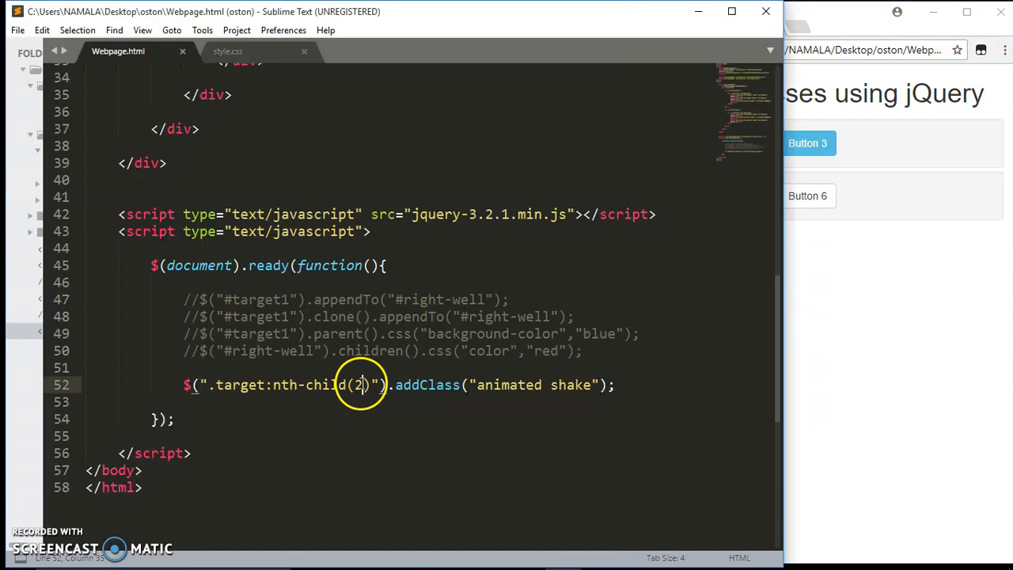
Remove the nth-child variant and restore the selector to ".target:even"
{"action": "double_click", "coordinate": [363, 385]}
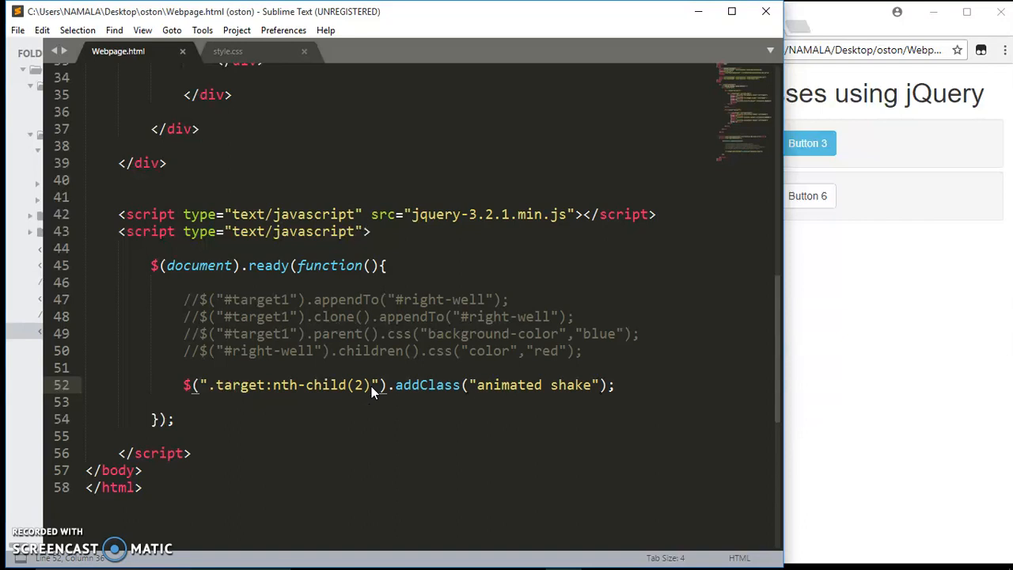
{"action": "key", "text": "Backspace"}
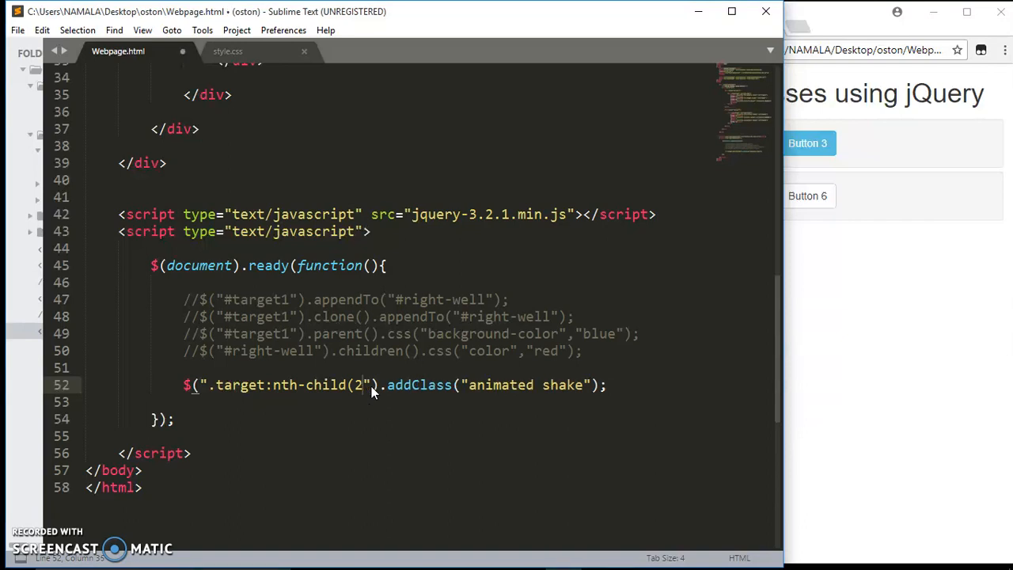
{"action": "key", "text": "BackSpace"}
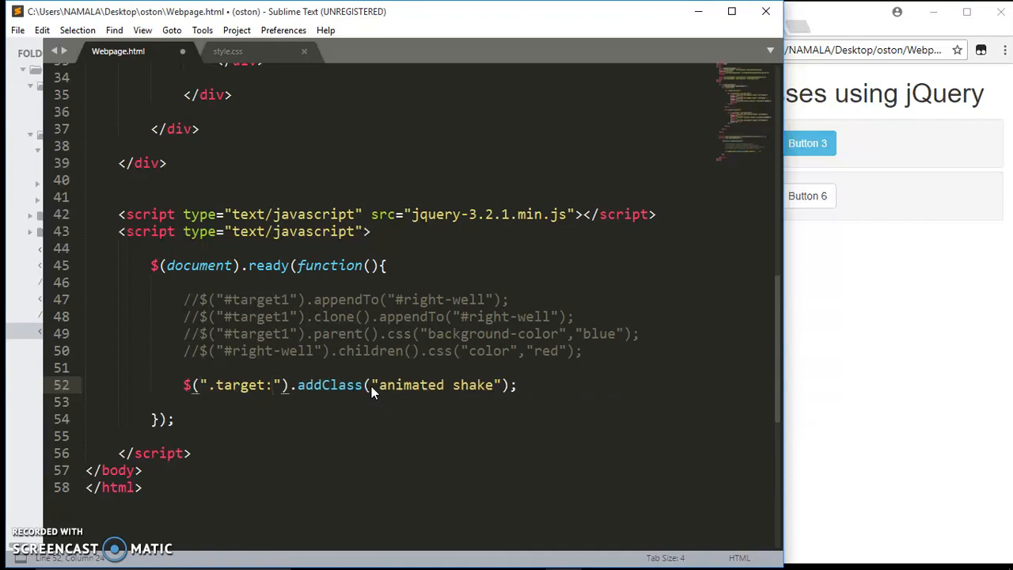
{"action": "type", "text": "even"}
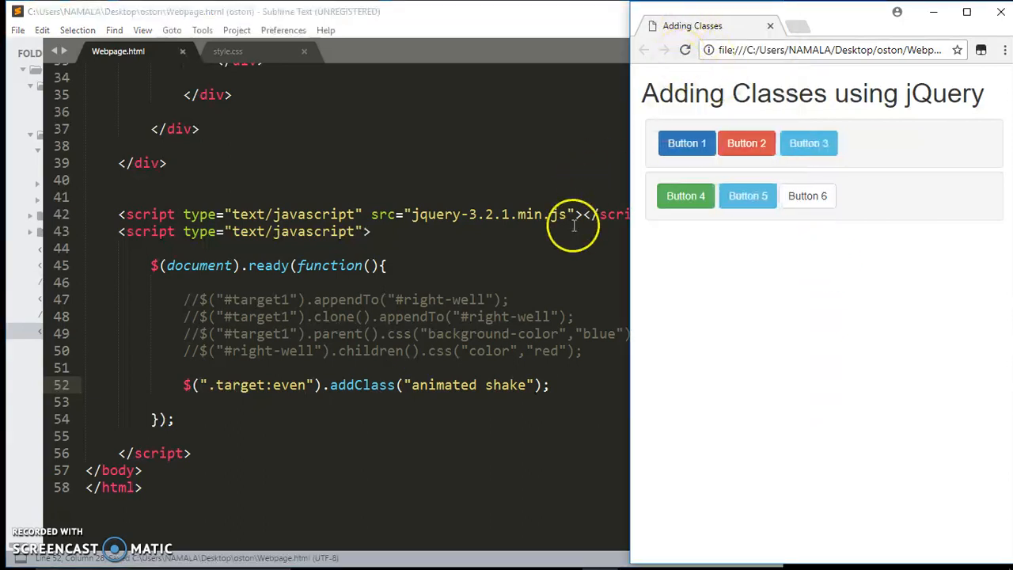
{"action": "mouse_move", "coordinate": [507, 385]}
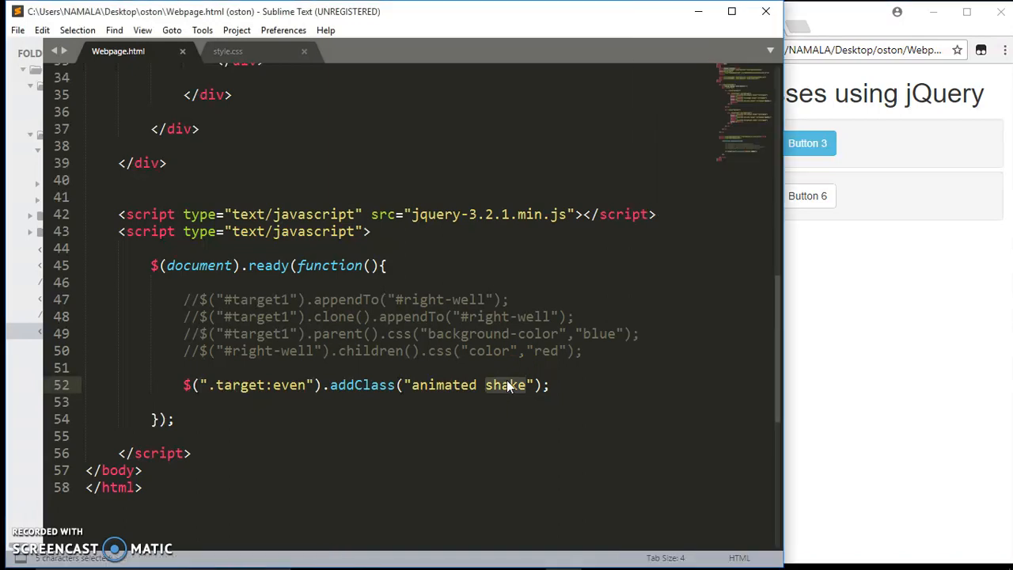
Replace "shake" with "hinge" in the addClass call on line 52
{"action": "type", "text": "hinge"}
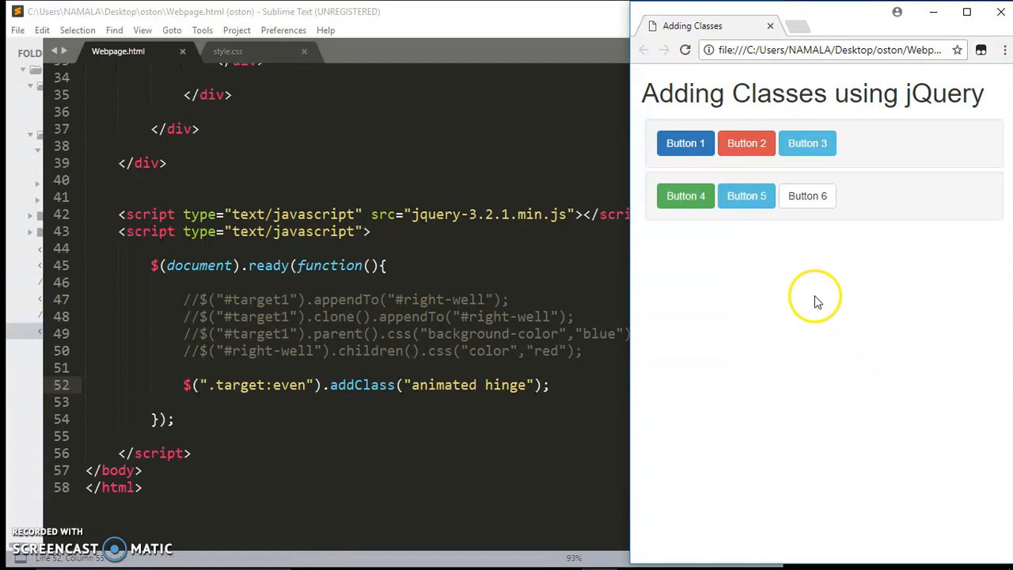
Reload Chrome repeatedly to watch Buttons 1, 3 and 5 hinge away
{"action": "left_click", "coordinate": [684, 49]}
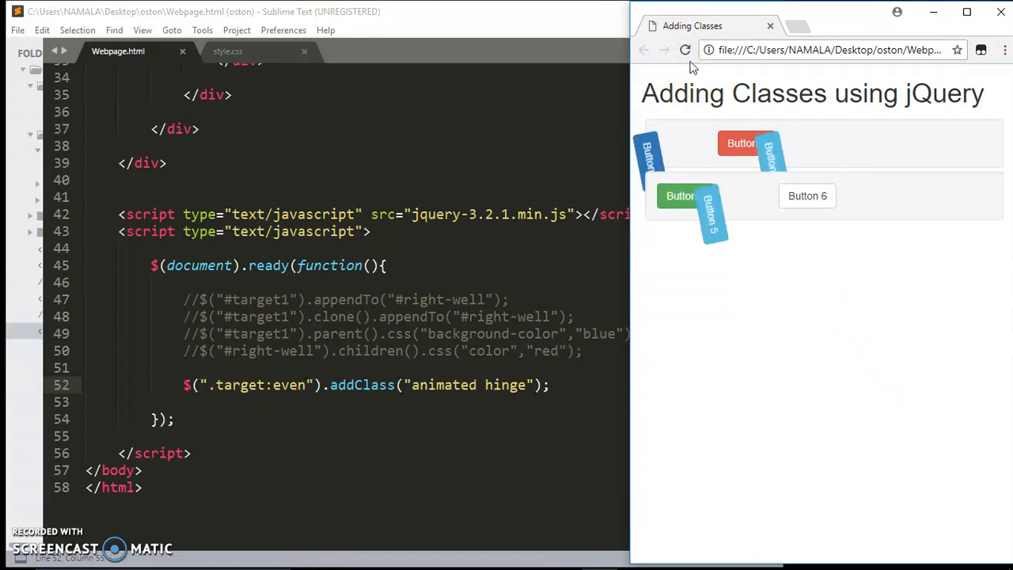
{"action": "left_click", "coordinate": [685, 49]}
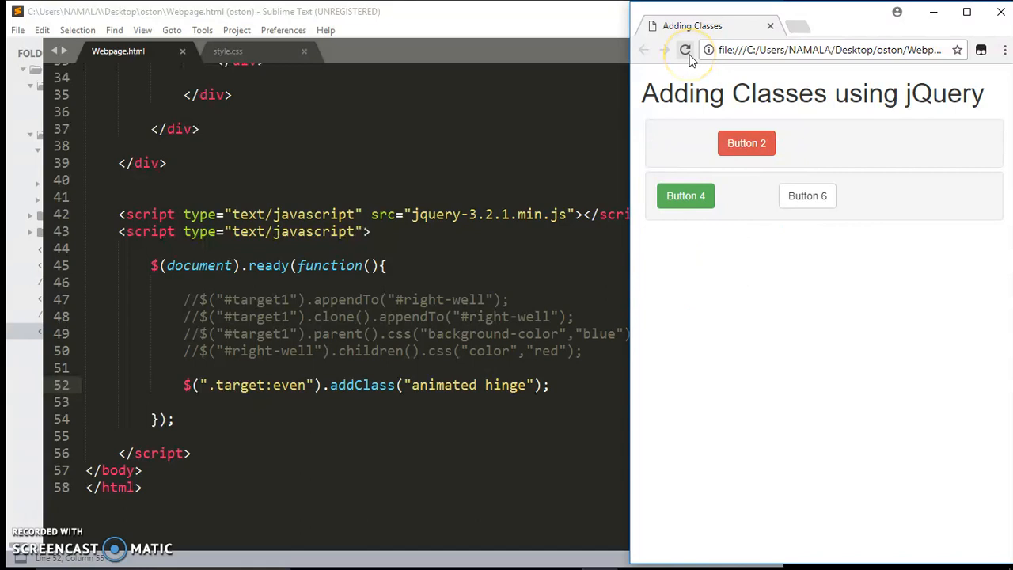
{"action": "left_click", "coordinate": [684, 49]}
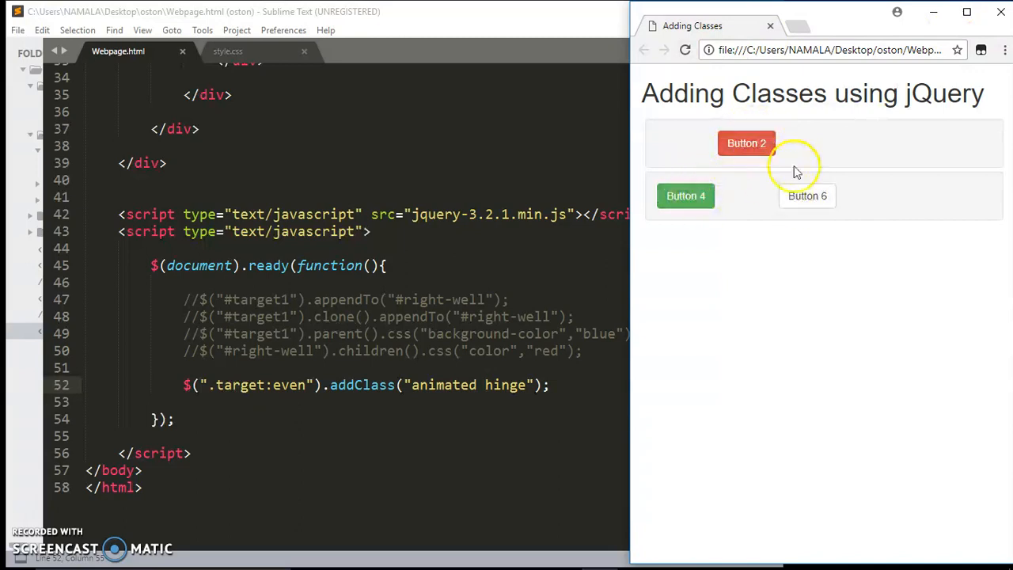
{"action": "mouse_move", "coordinate": [623, 293]}
{"action": "type", "text": "odd"}
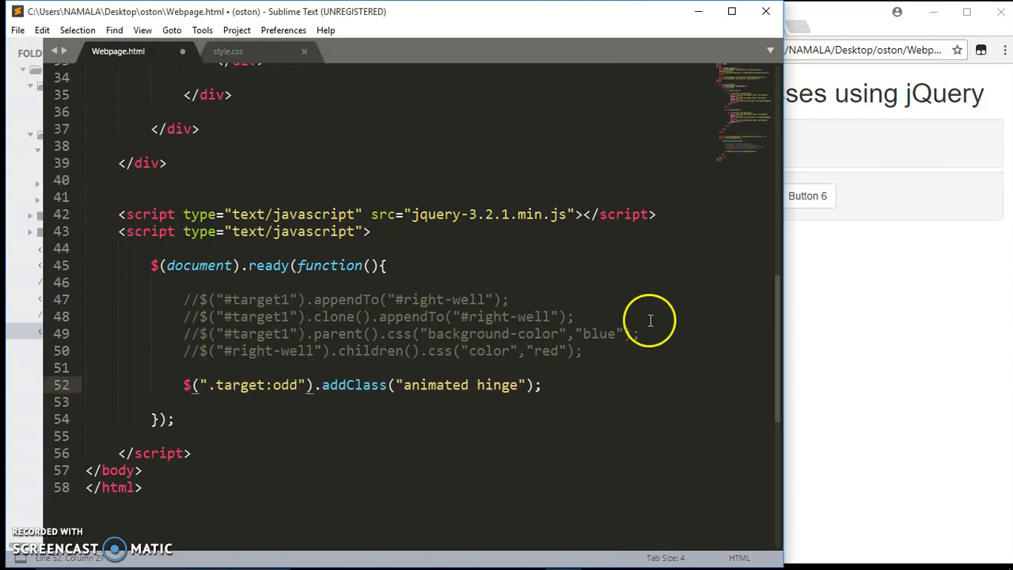
Reload Chrome so the ":odd" hinge drops Buttons 2, 4 and 6
{"action": "left_click", "coordinate": [684, 49]}
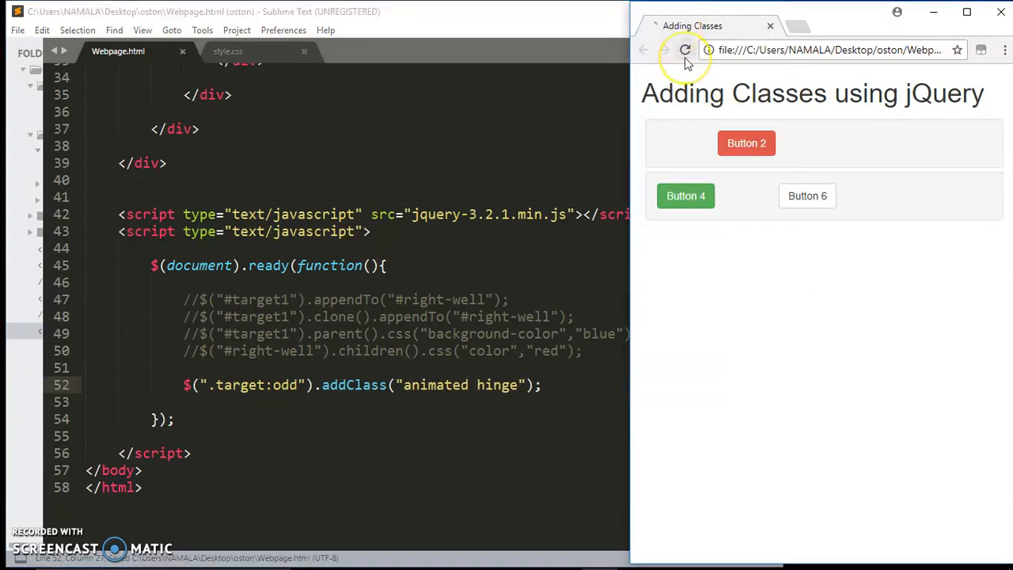
{"action": "left_click", "coordinate": [684, 49]}
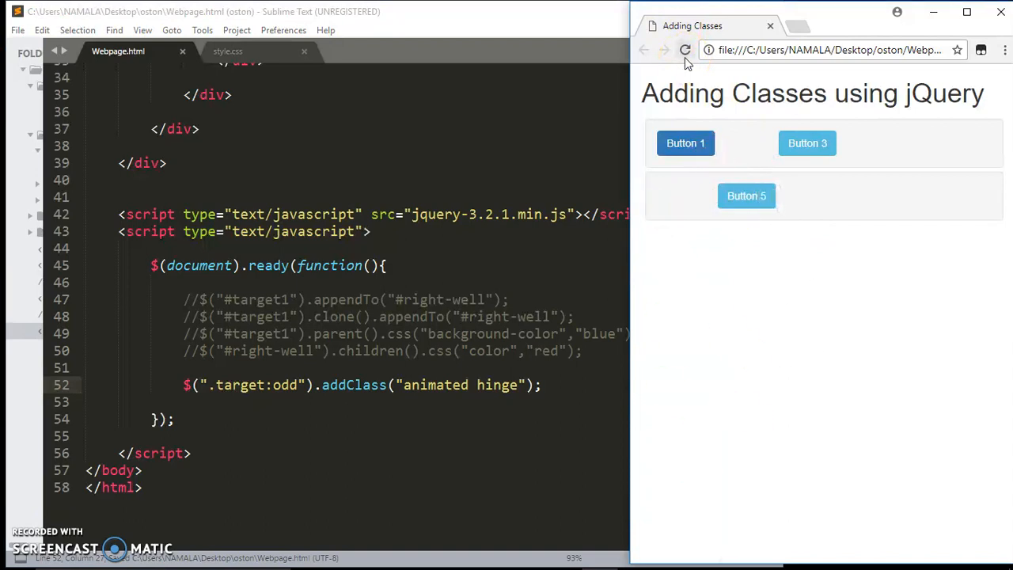
{"action": "mouse_move", "coordinate": [630, 119]}
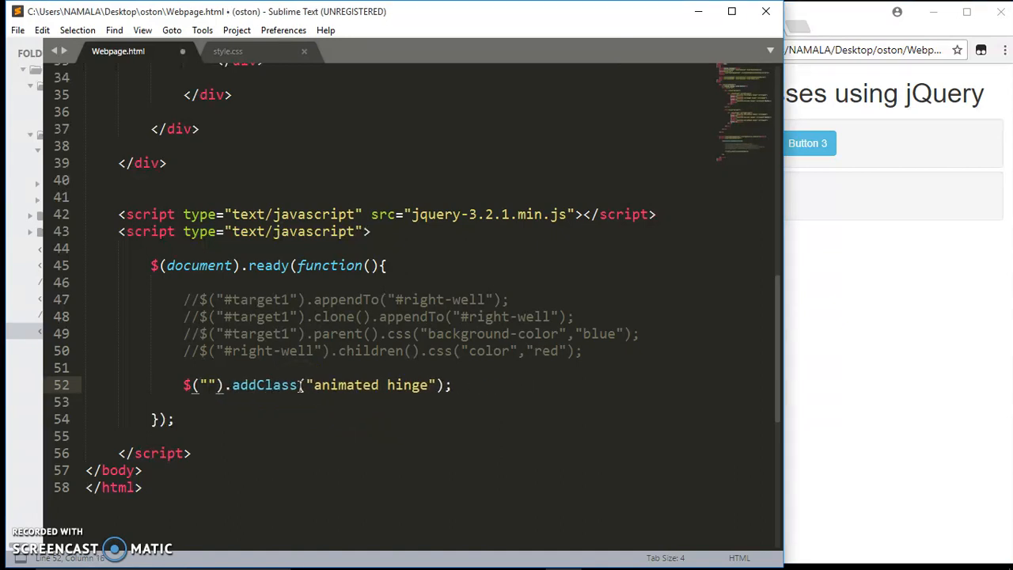
Change the jQuery selector to "body" so the whole page gets "animated hinge", then replay it by reloading Chrome repeatedly
{"action": "type", "text": "body"}
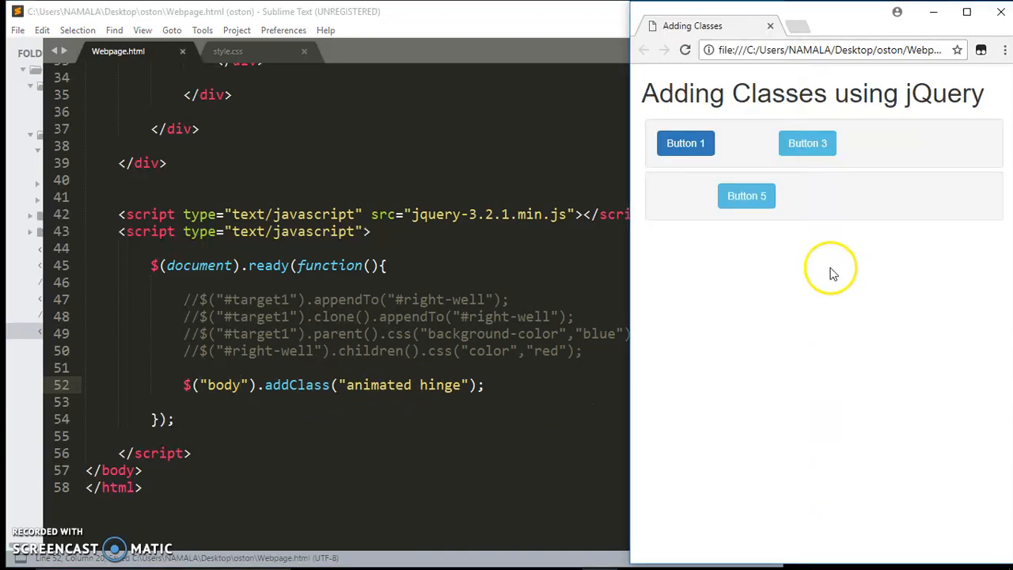
{"action": "left_click", "coordinate": [686, 49]}
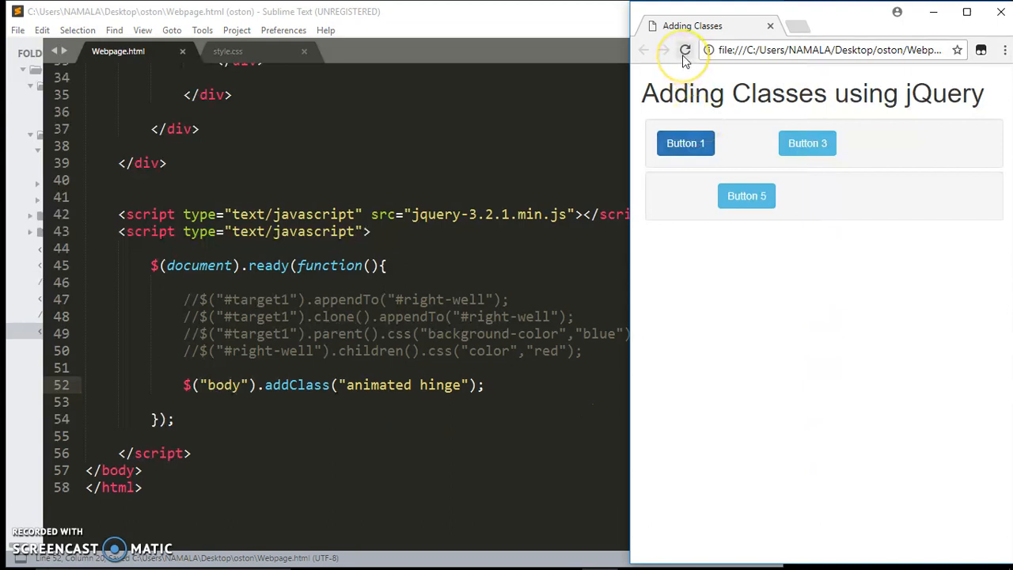
{"action": "mouse_move", "coordinate": [685, 49]}
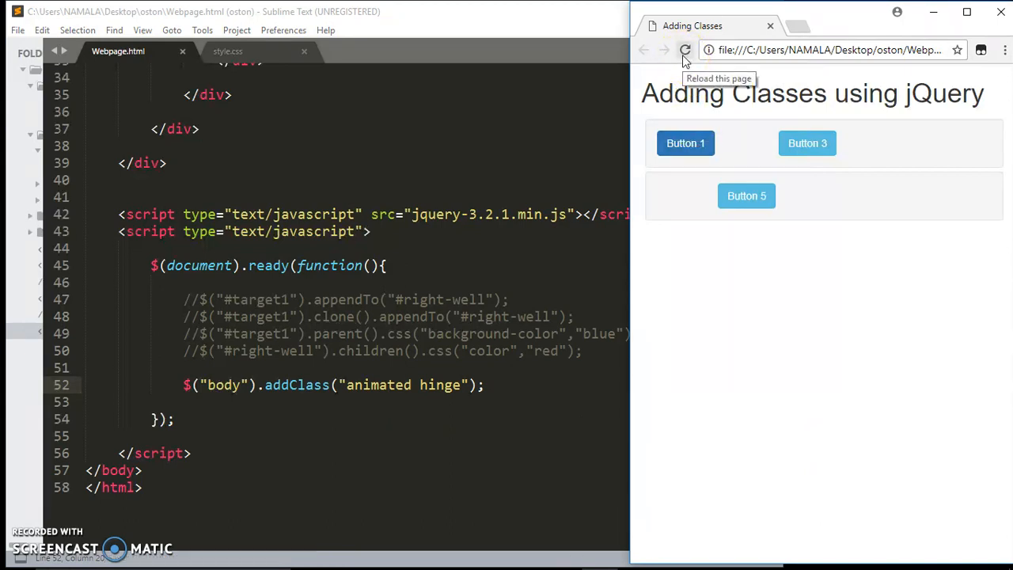
{"action": "left_click", "coordinate": [684, 49]}
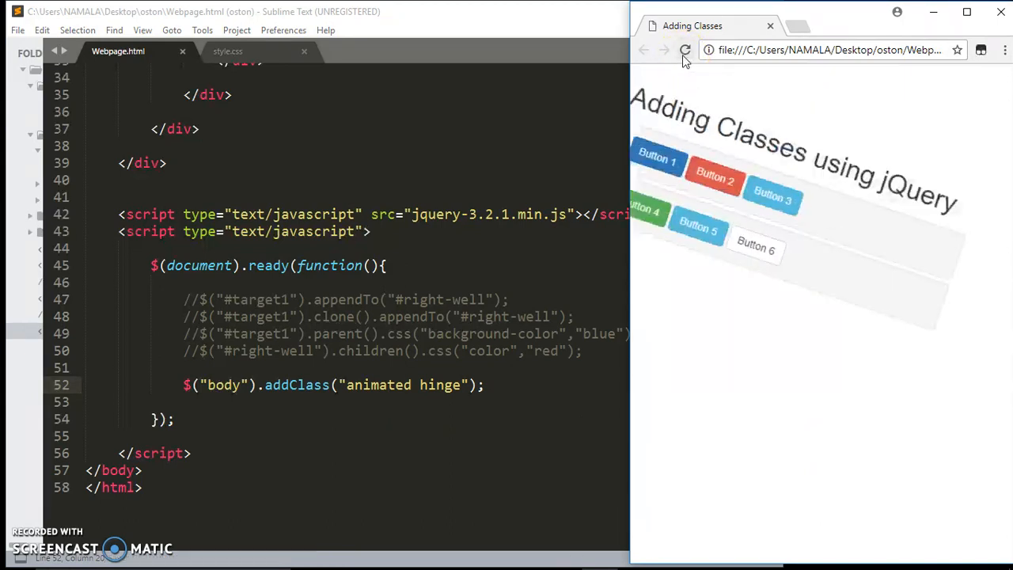
{"action": "left_click", "coordinate": [685, 50]}
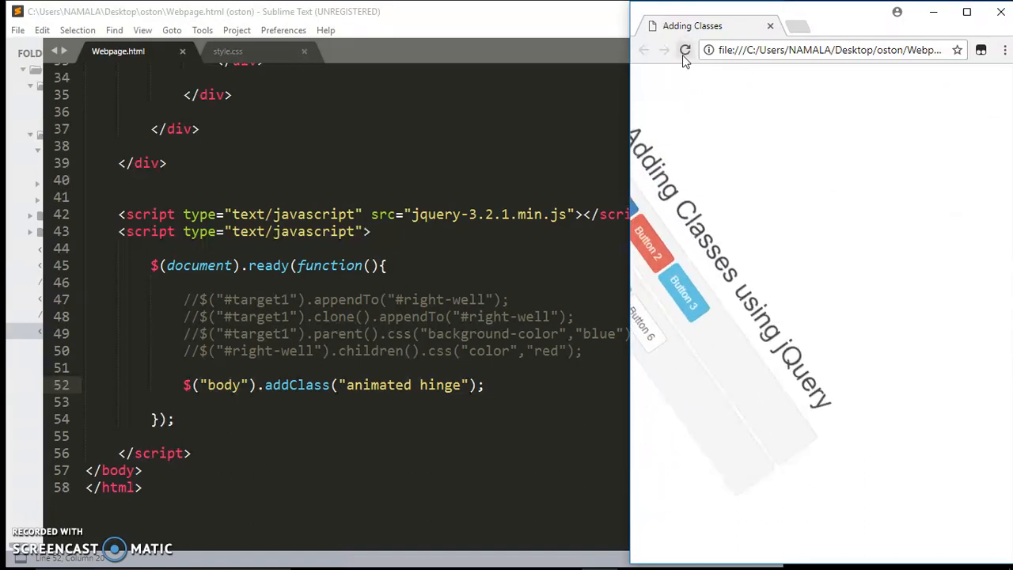
{"action": "left_click", "coordinate": [686, 49]}
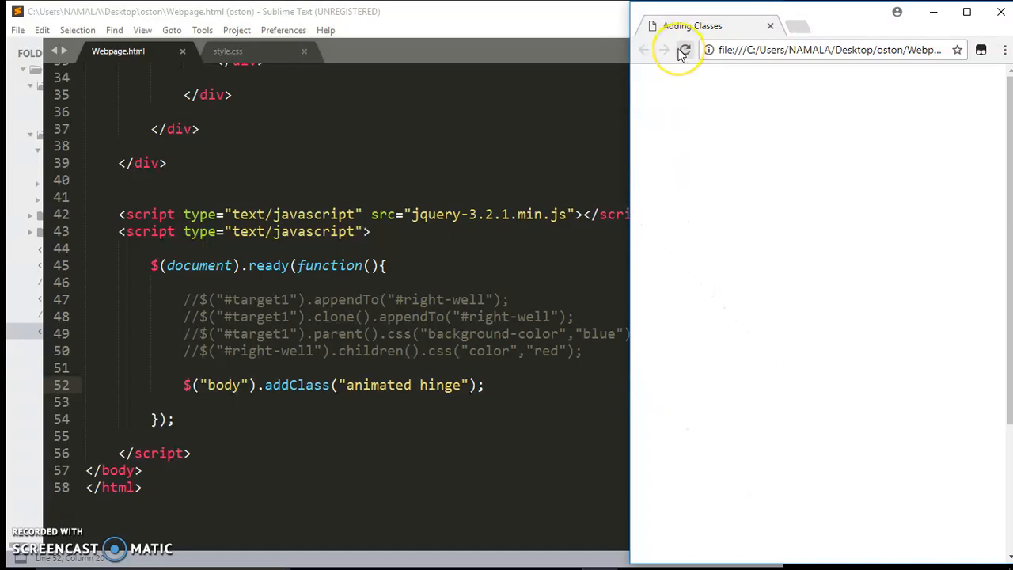
{"action": "left_click", "coordinate": [684, 49]}
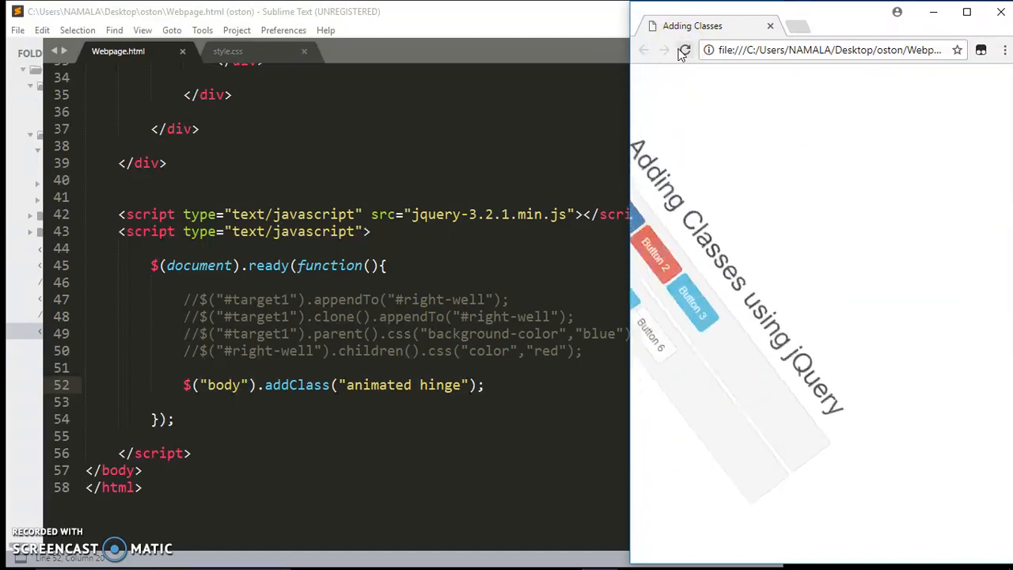
{"action": "left_click", "coordinate": [684, 49]}
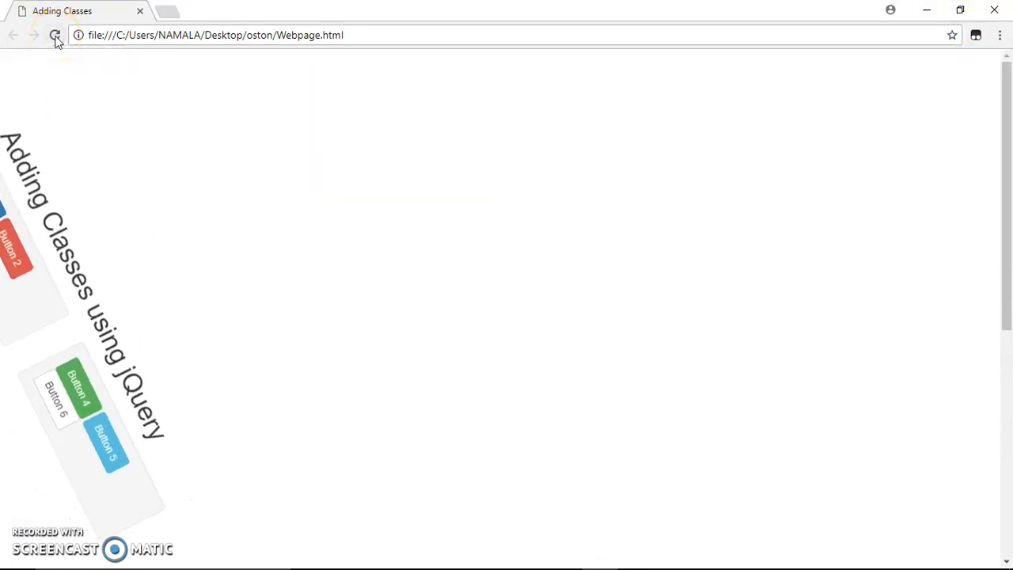
Reload the maximized page a few times until the body hinges down and leaves an empty page
{"action": "left_click", "coordinate": [55, 35]}
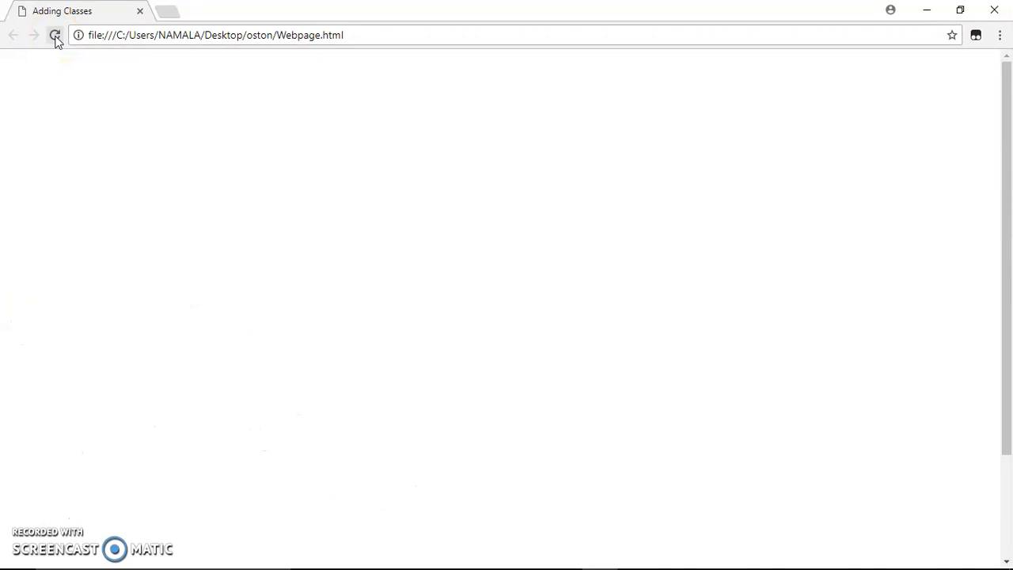
{"action": "left_click", "coordinate": [55, 35]}
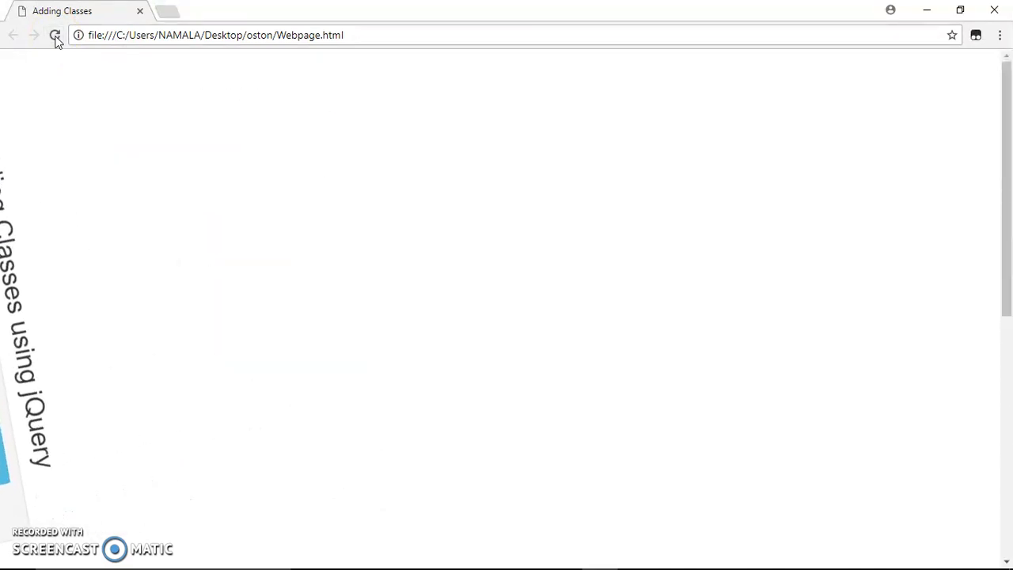
{"action": "left_click", "coordinate": [54, 35]}
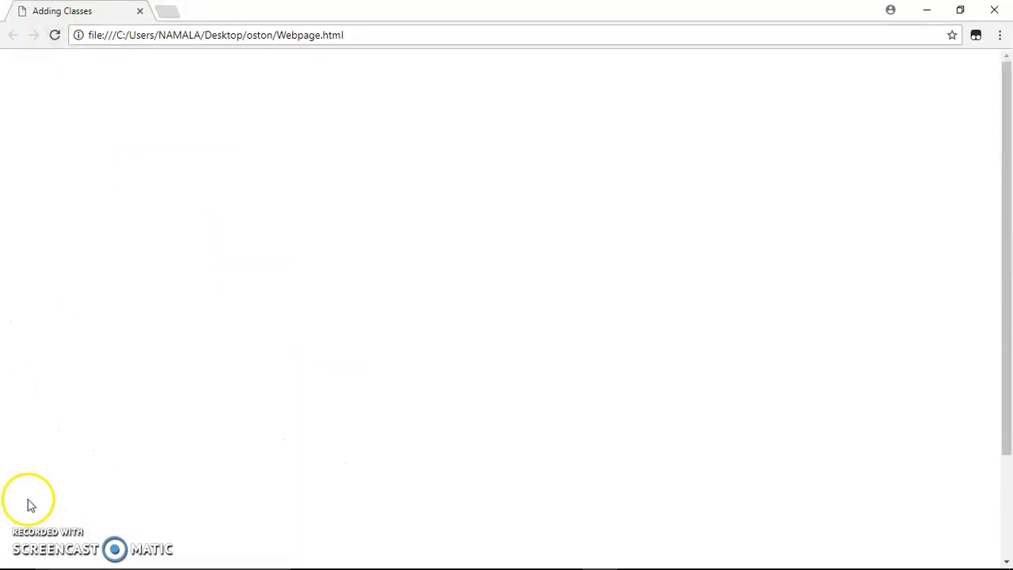